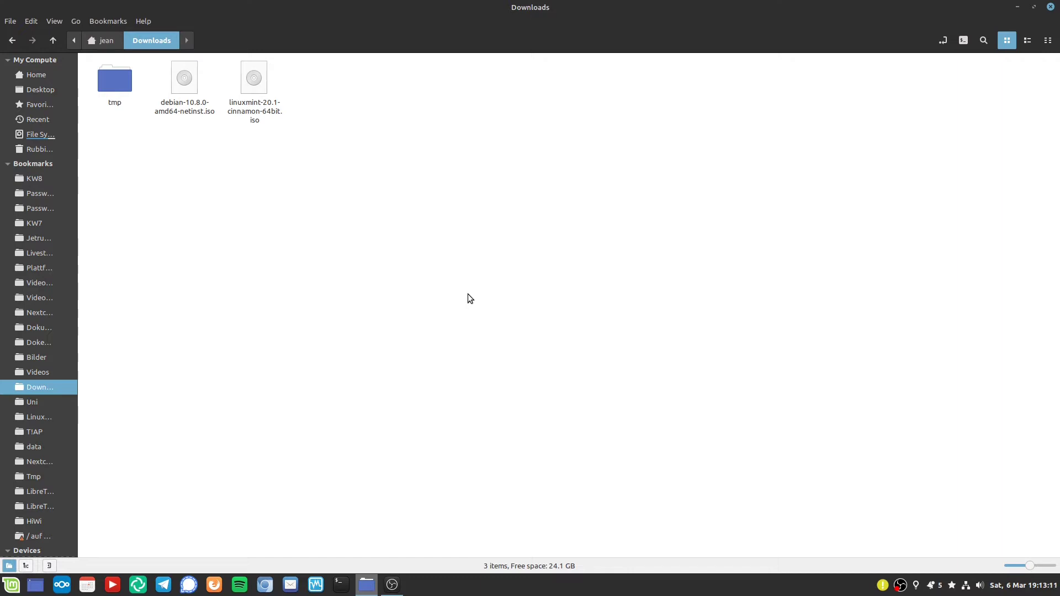
Select the Linux Mint and Debian ISOs, then open Ventoy's 1.0.37 download page.
left_click(253, 91)
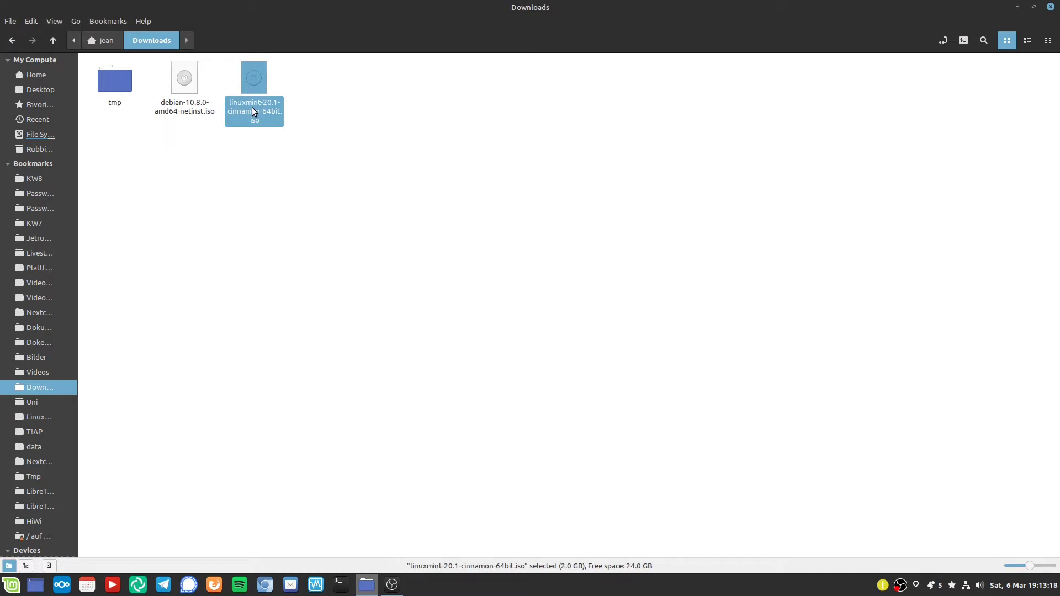
left_click(184, 88)
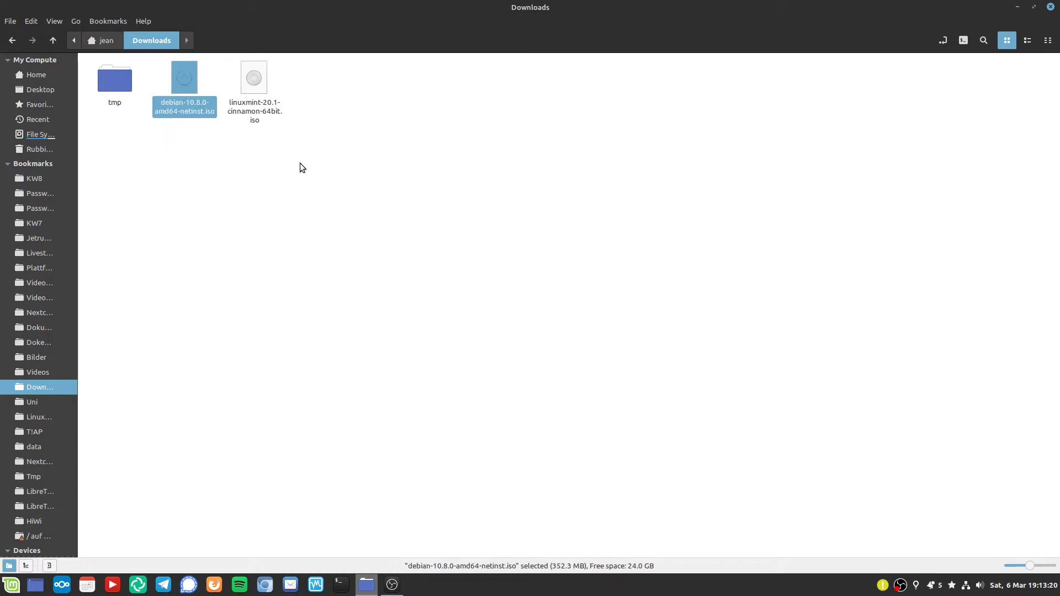
mouse_move(204, 109)
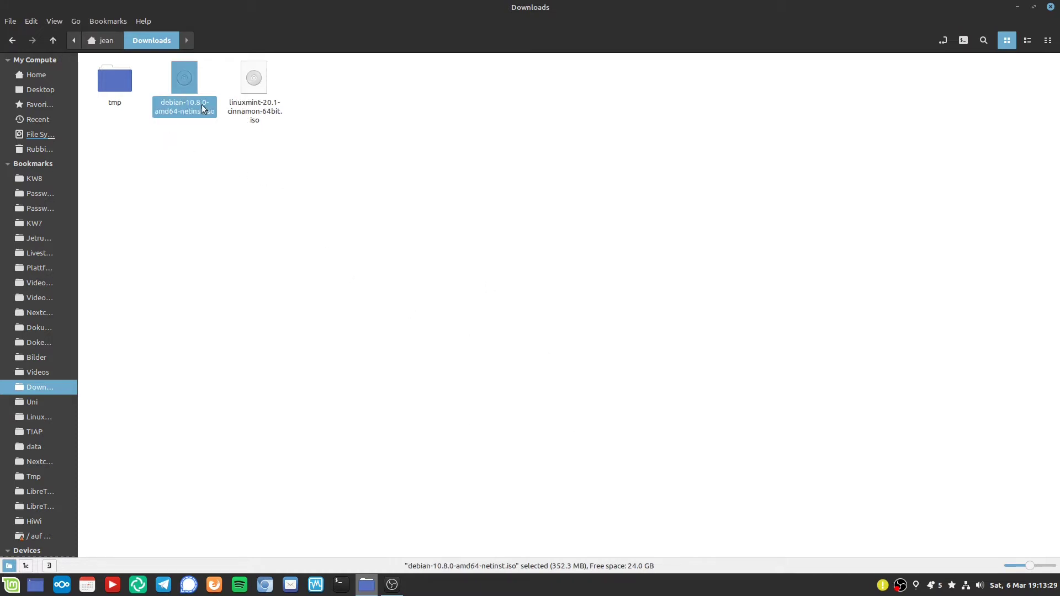
mouse_move(560, 560)
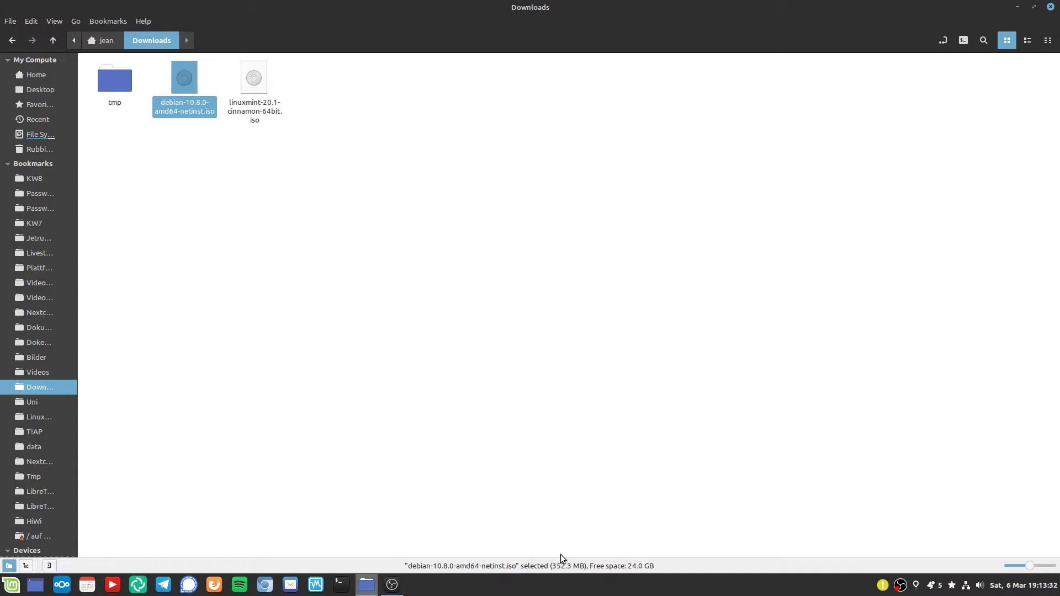
mouse_move(557, 572)
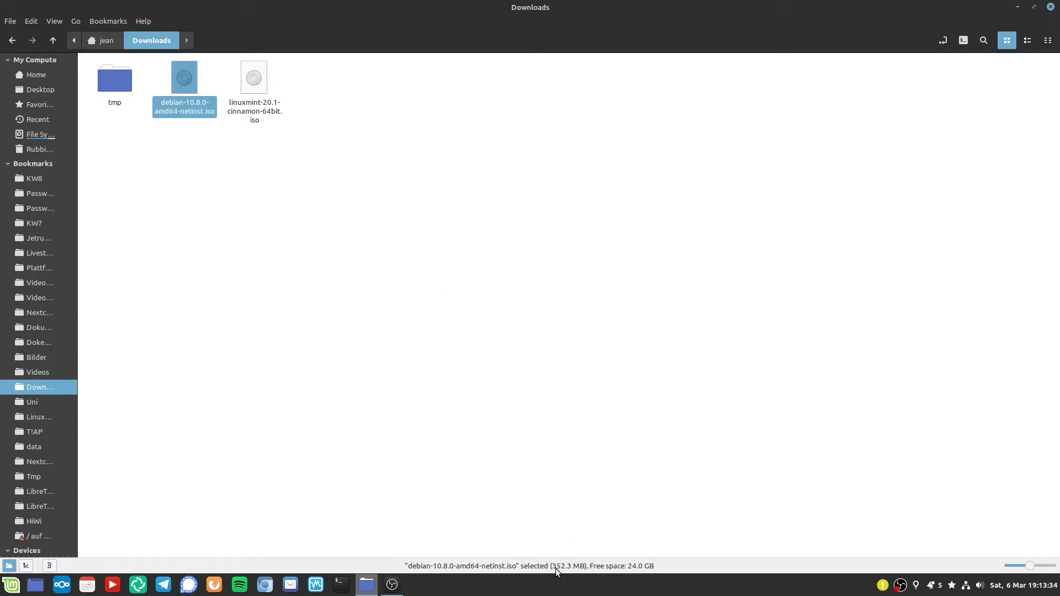
mouse_move(229, 287)
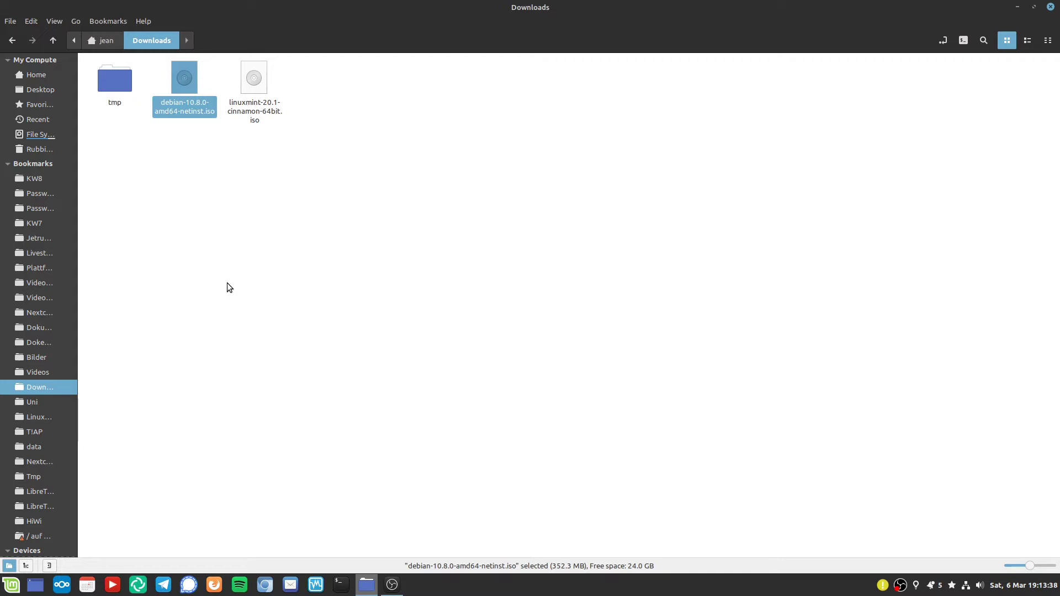
mouse_move(237, 230)
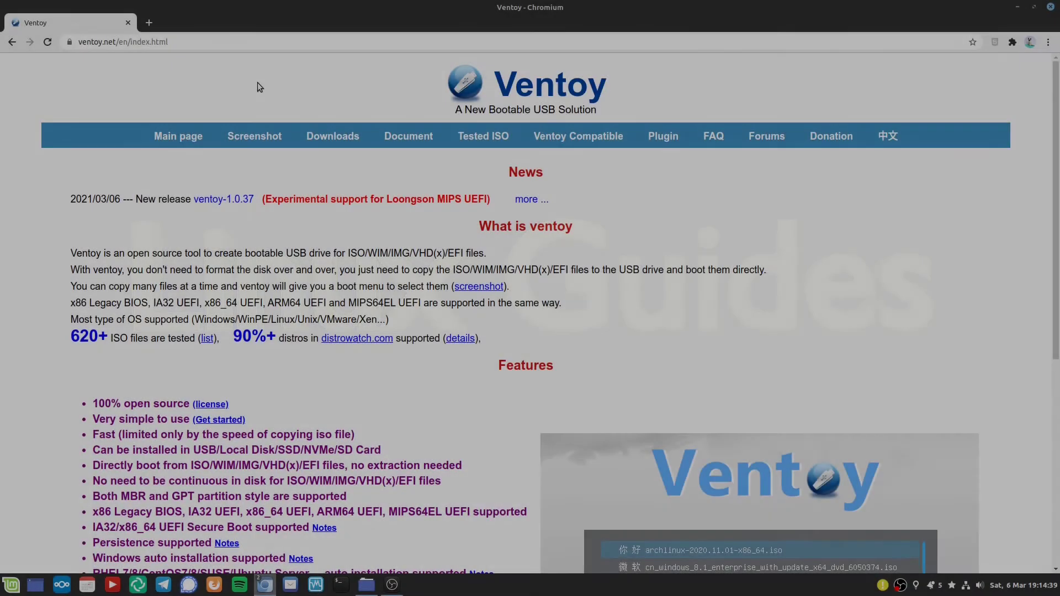
mouse_move(177, 136)
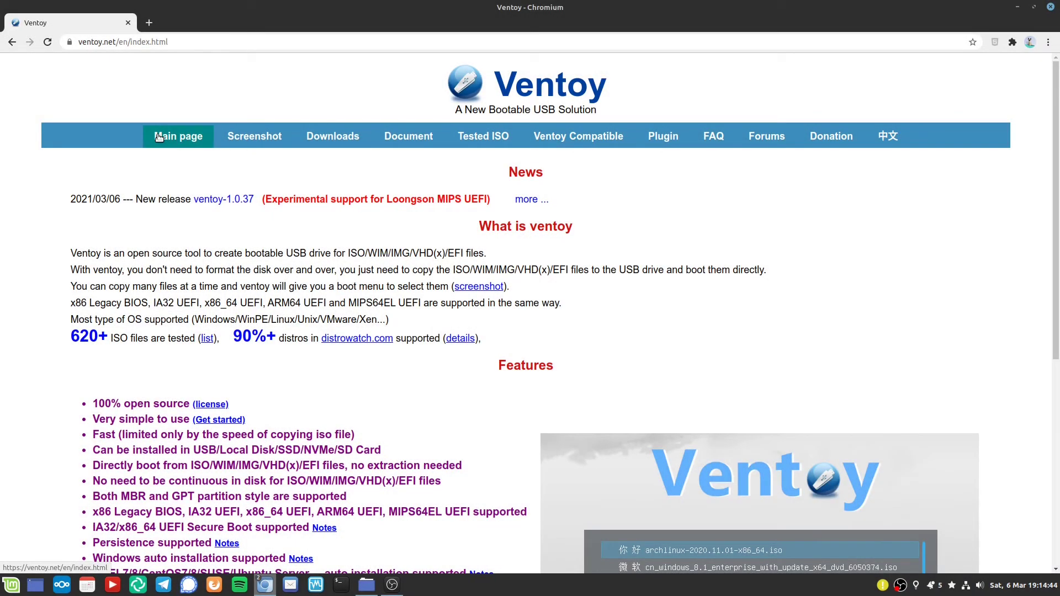
mouse_move(91, 409)
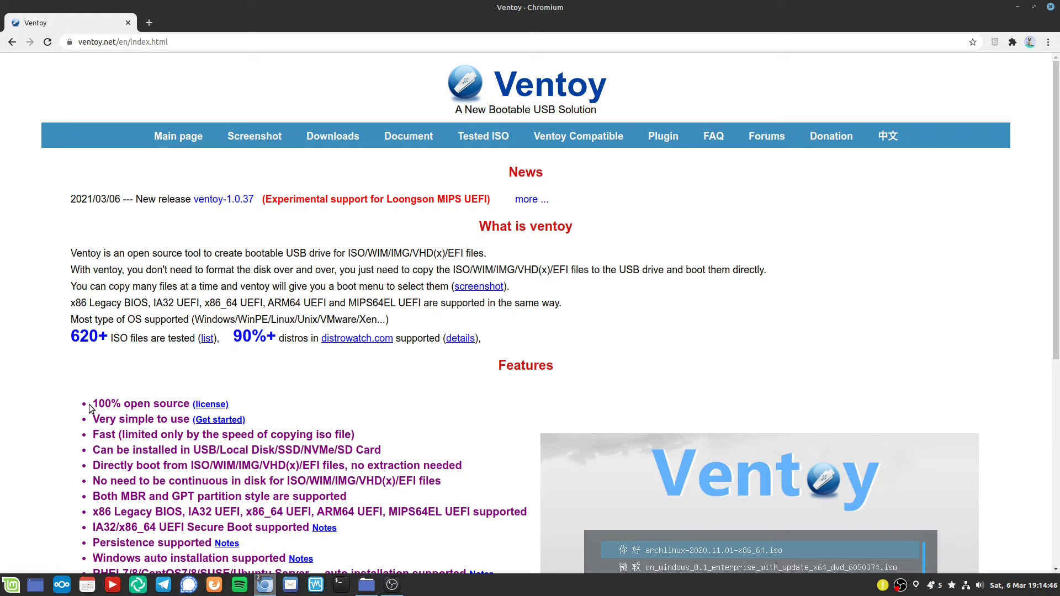
mouse_move(333, 136)
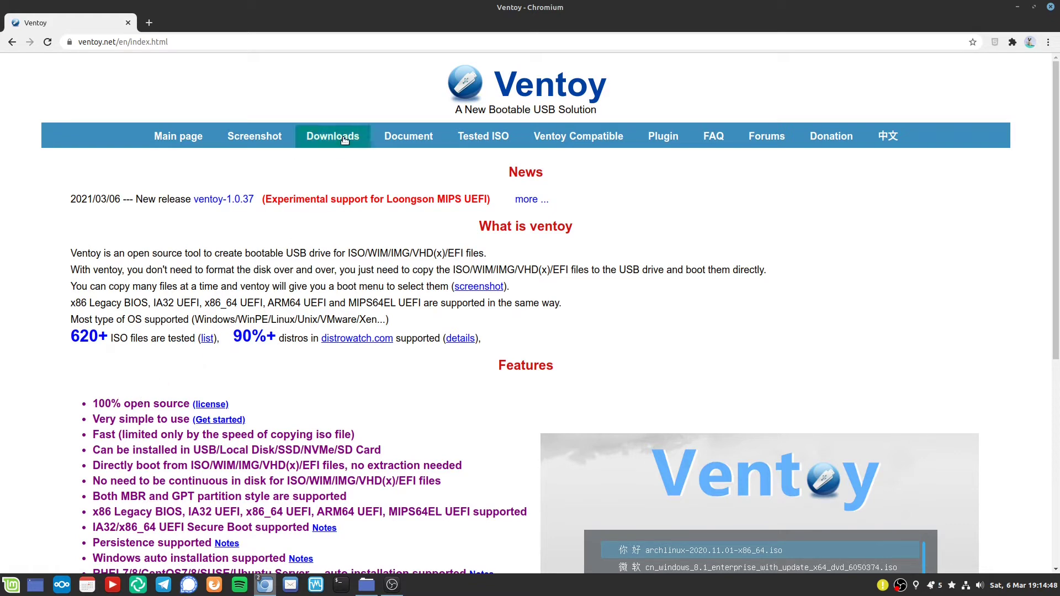
left_click(332, 136)
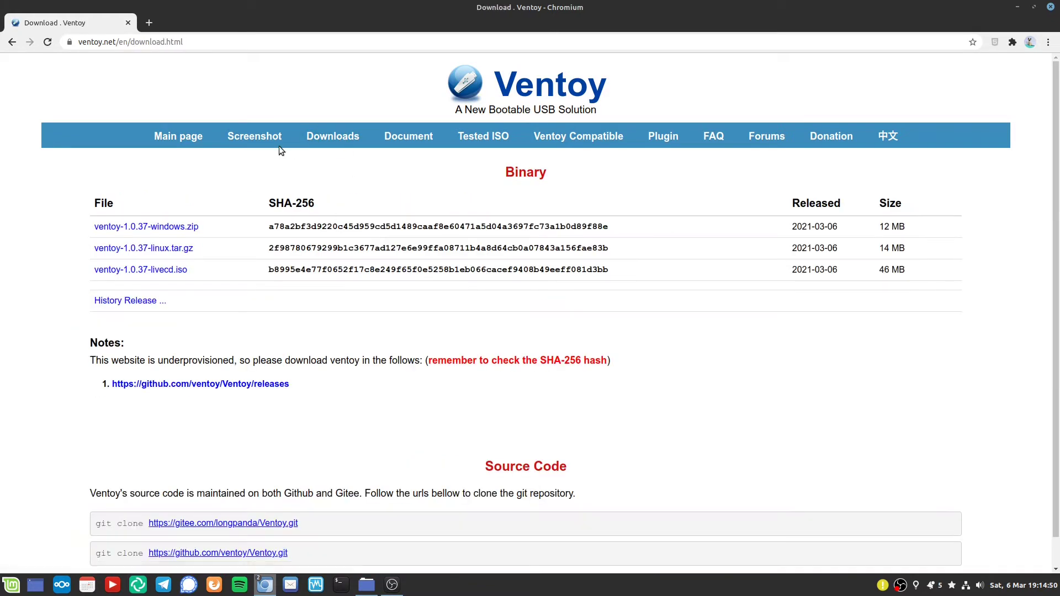
mouse_move(112, 90)
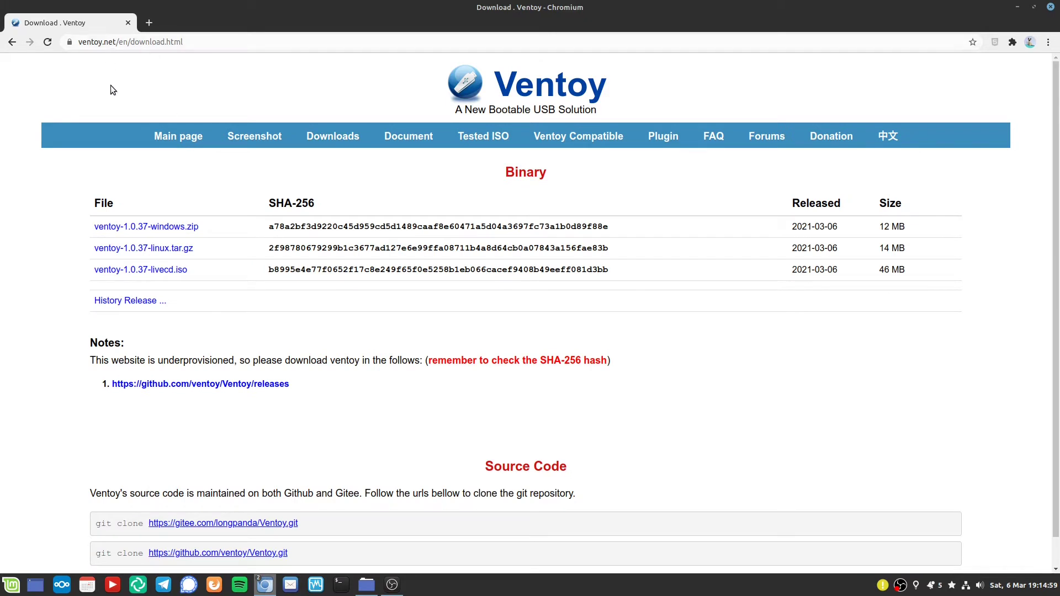
mouse_move(194, 162)
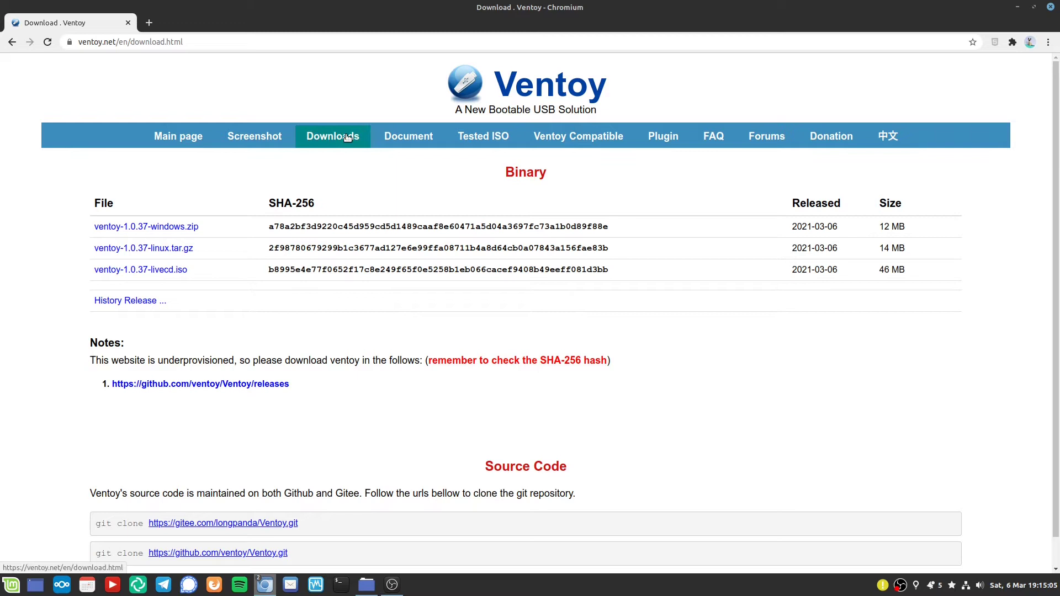
mouse_move(249, 231)
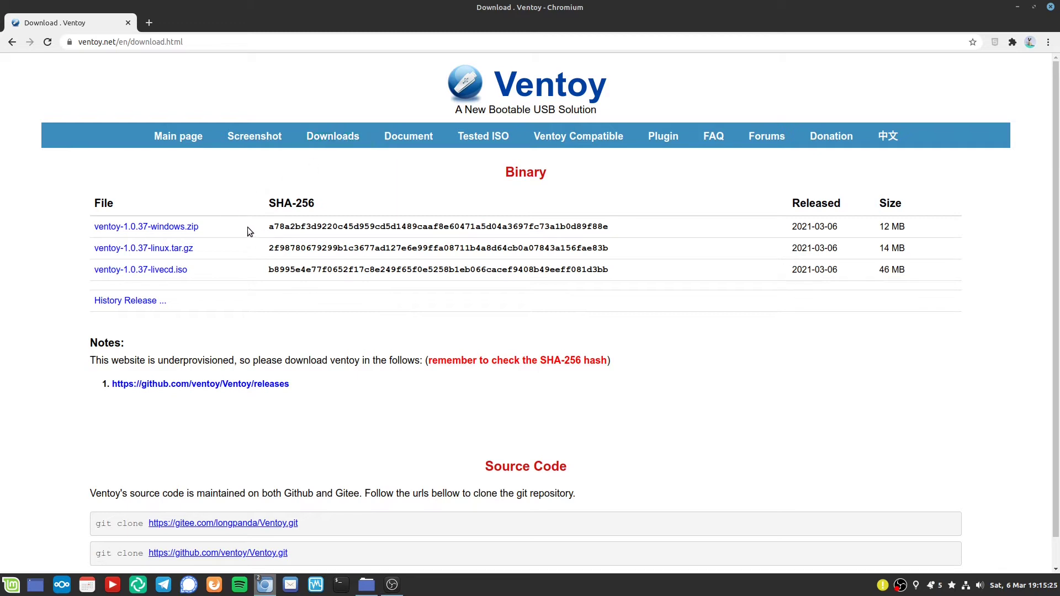
mouse_move(158, 253)
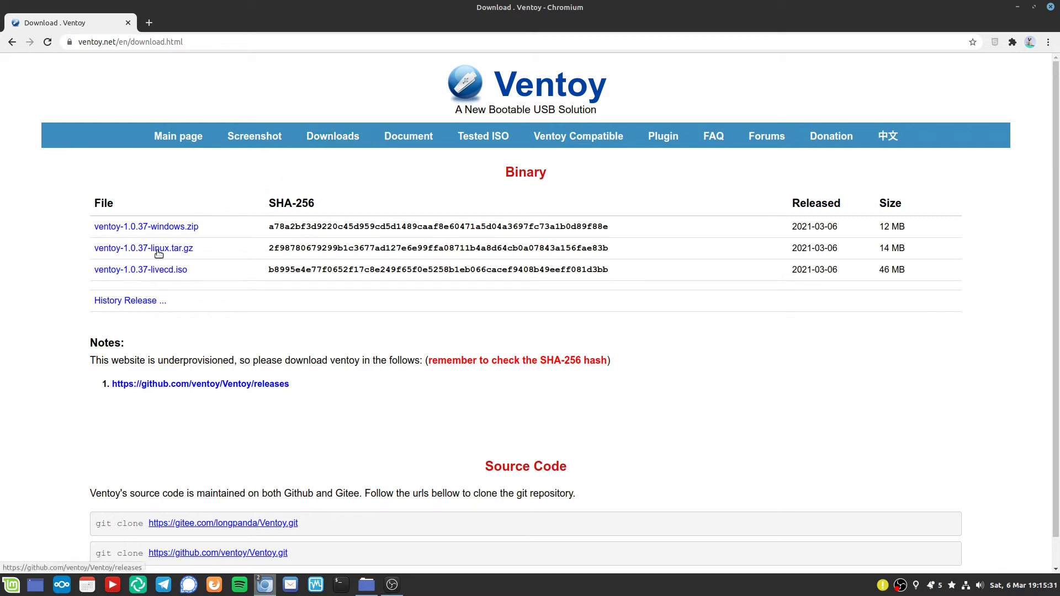
Download ventoy-1.0.37-linux.tar.gz from the Assets list of the GitHub 1.0.37 release.
left_click(200, 384)
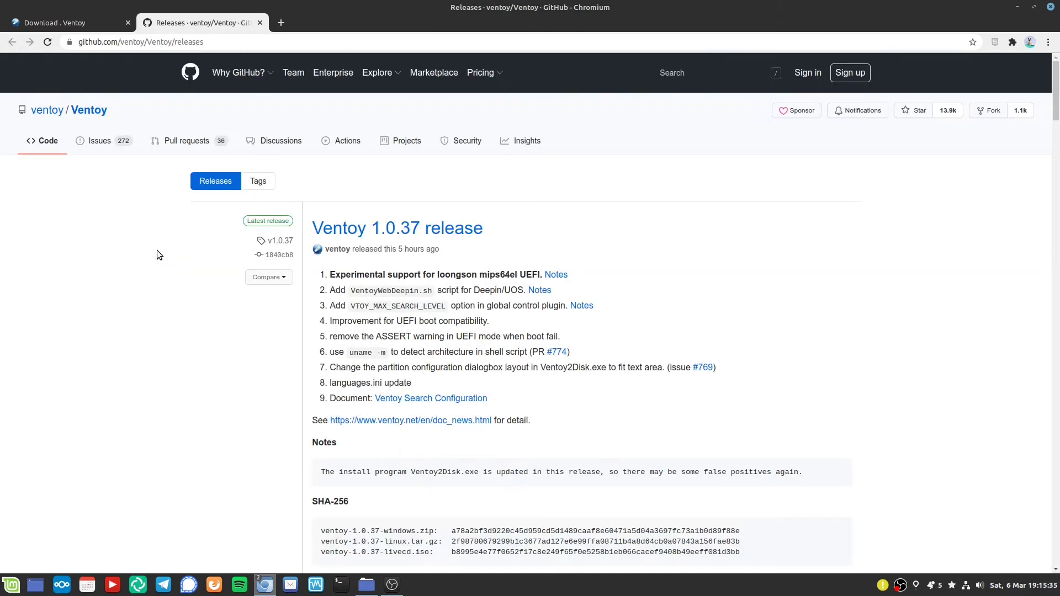
mouse_move(210, 73)
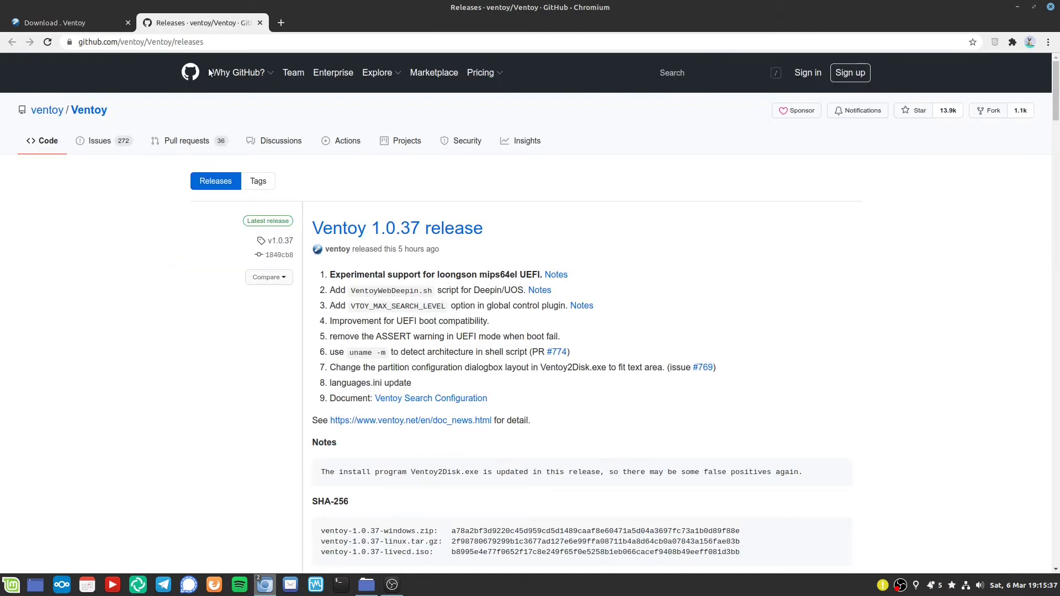
scroll("down", 3)
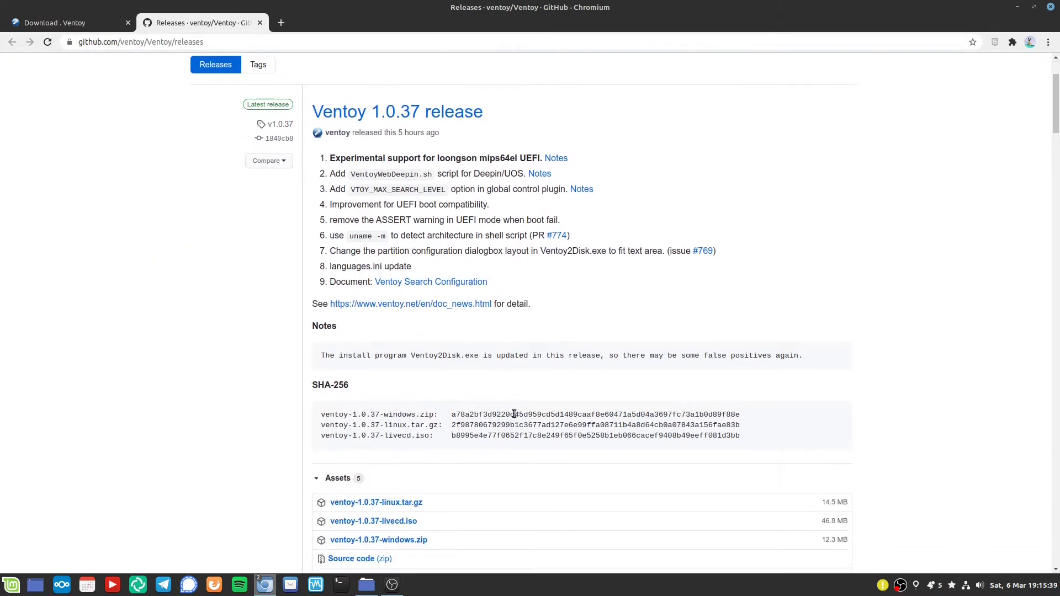
scroll("down", 3)
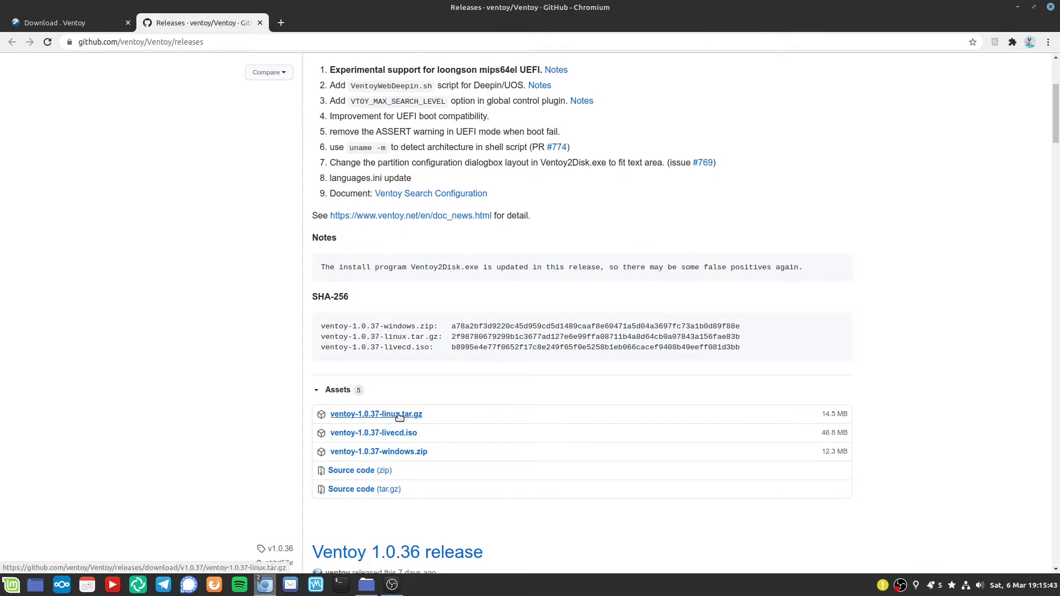
left_click(376, 414)
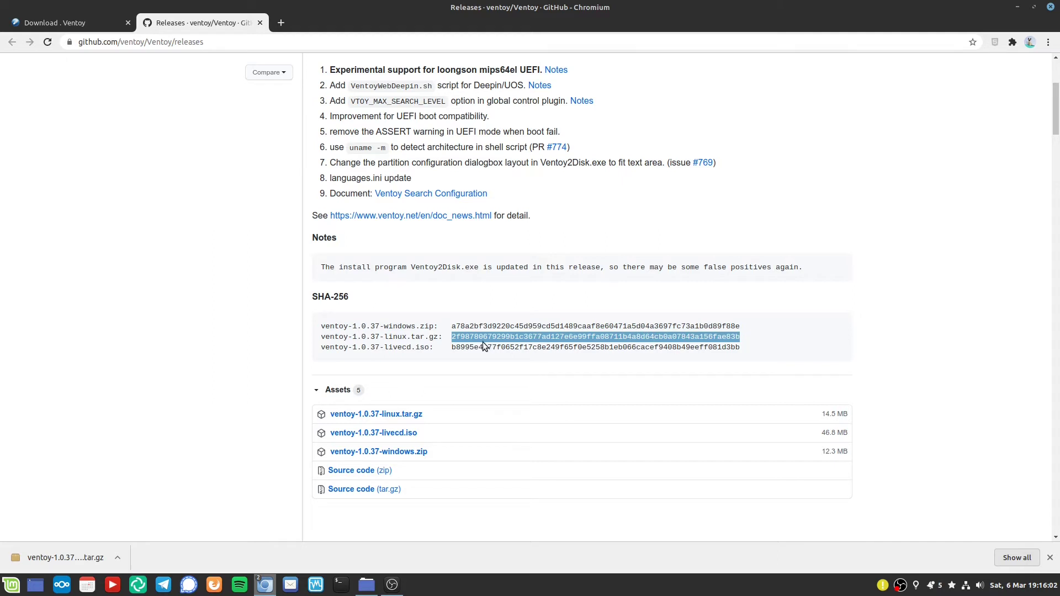
left_click(465, 337)
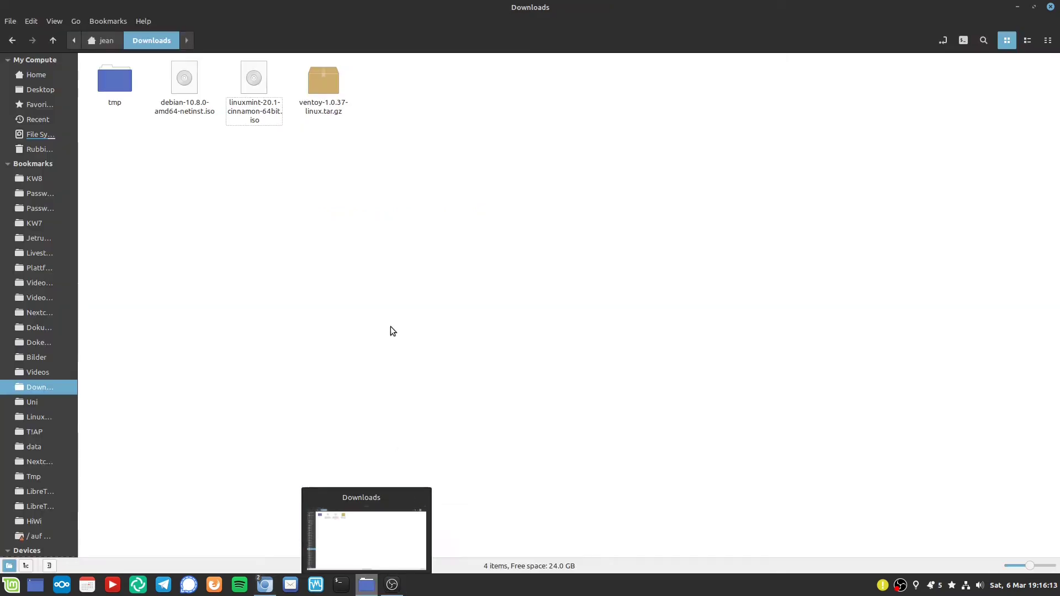
Run sha256sum on ventoy-1.0.37-linux.tar.gz in a Downloads terminal, then close it.
right_click(331, 167)
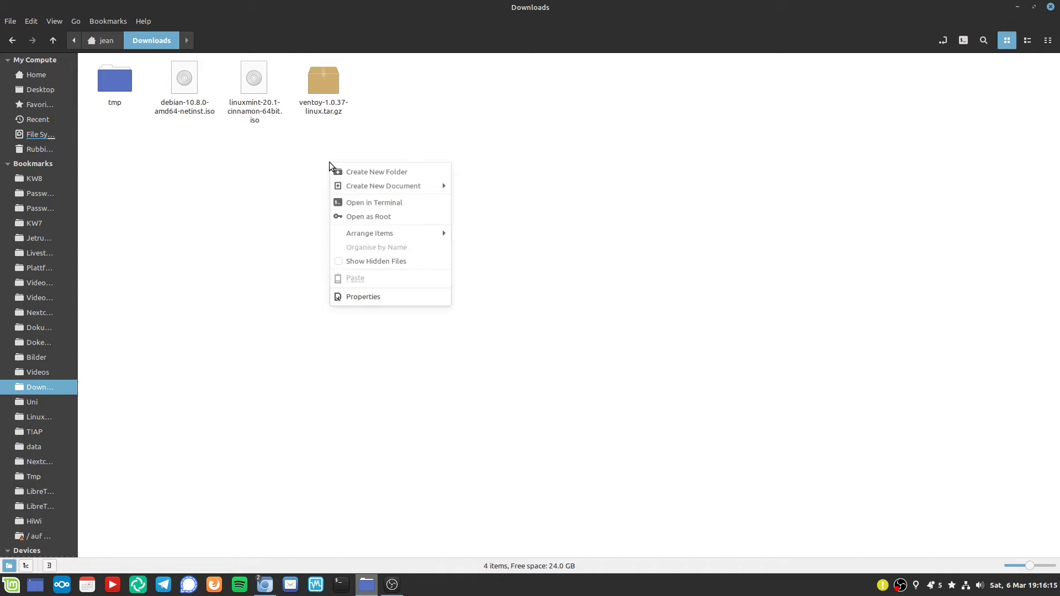
left_click(374, 202)
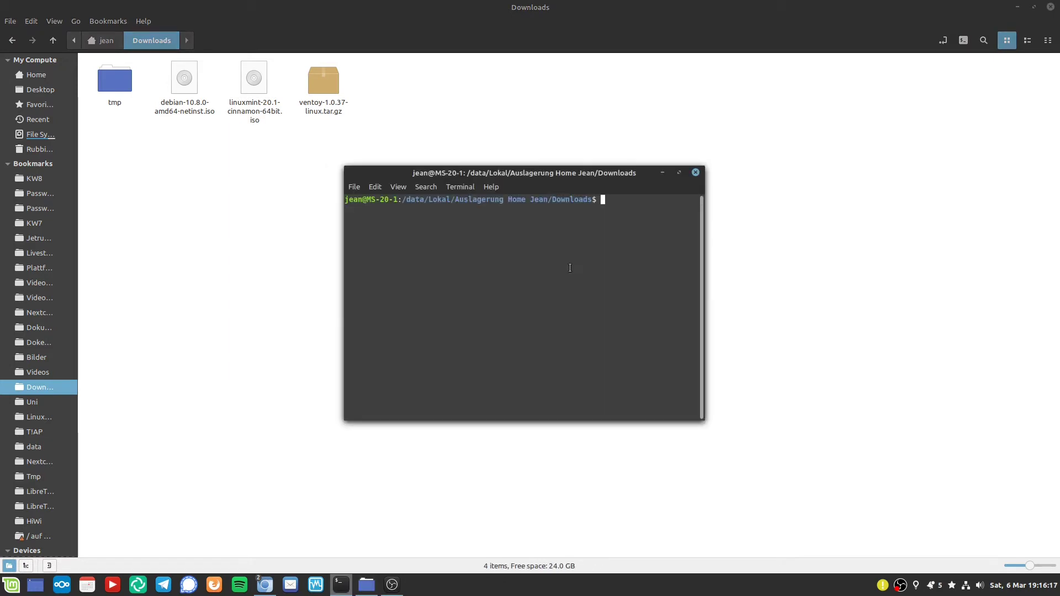
left_click(678, 172)
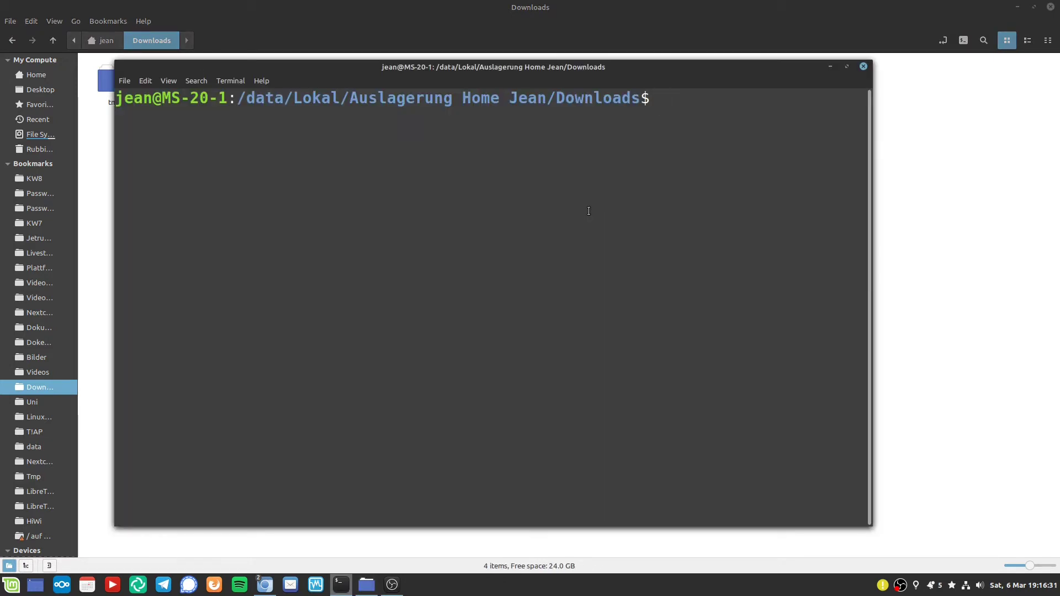
type("sha")
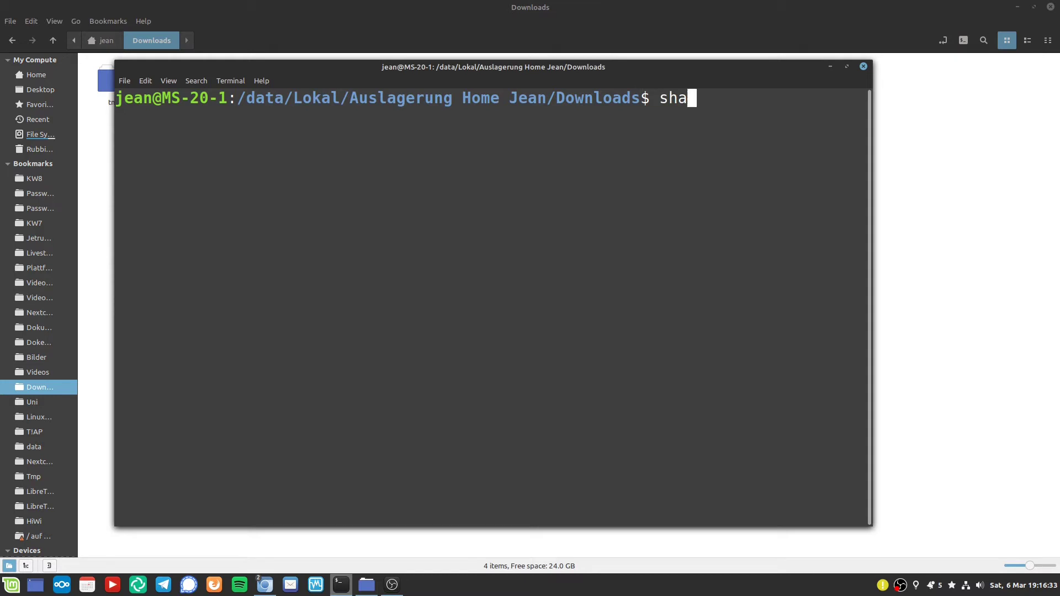
type("256sum ventoy-1.0.37-linux.tar.gz")
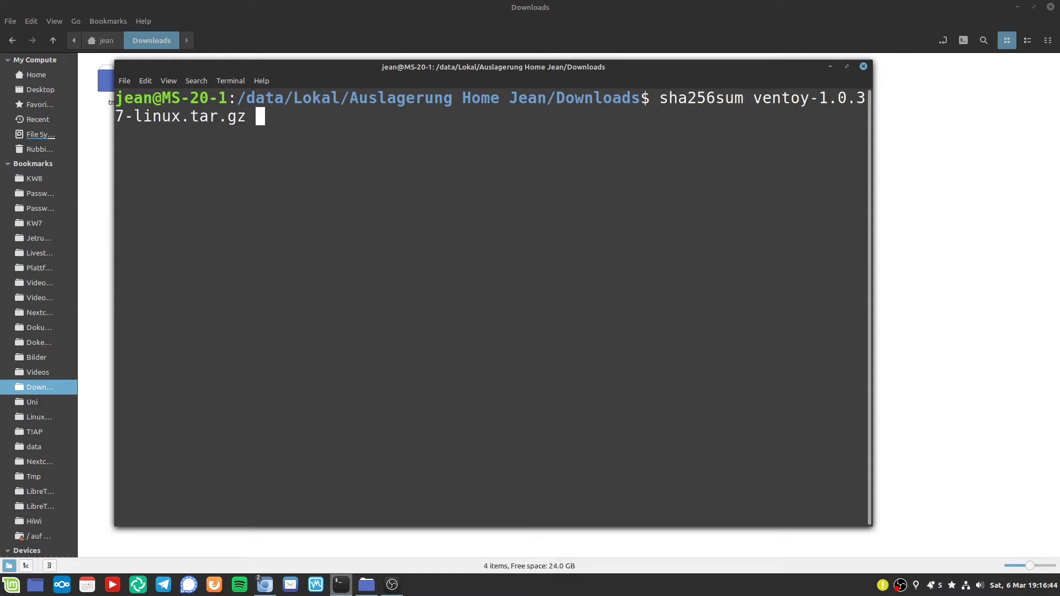
key("Return")
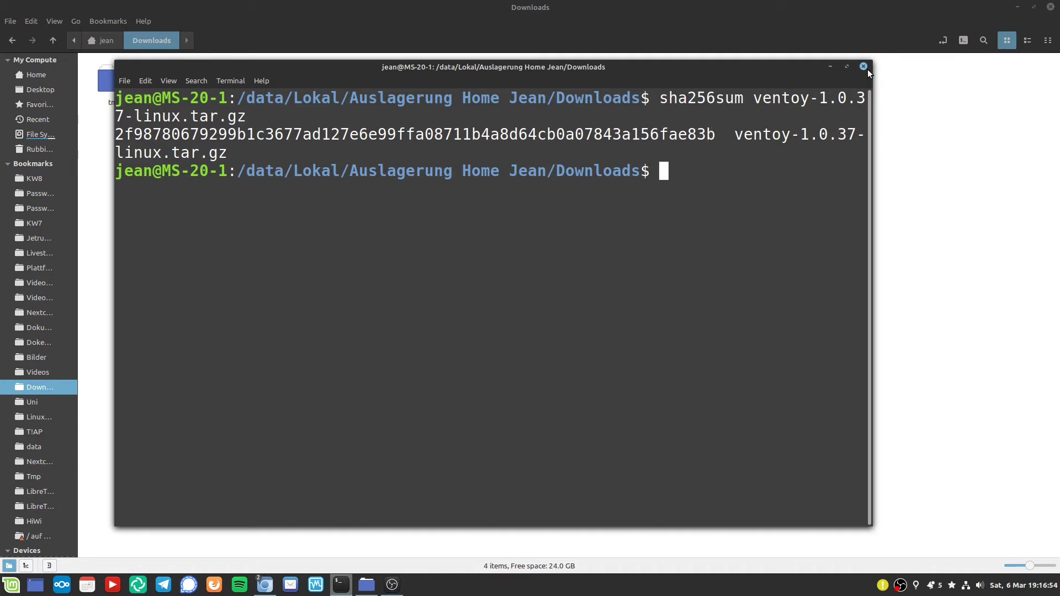
left_click(864, 66)
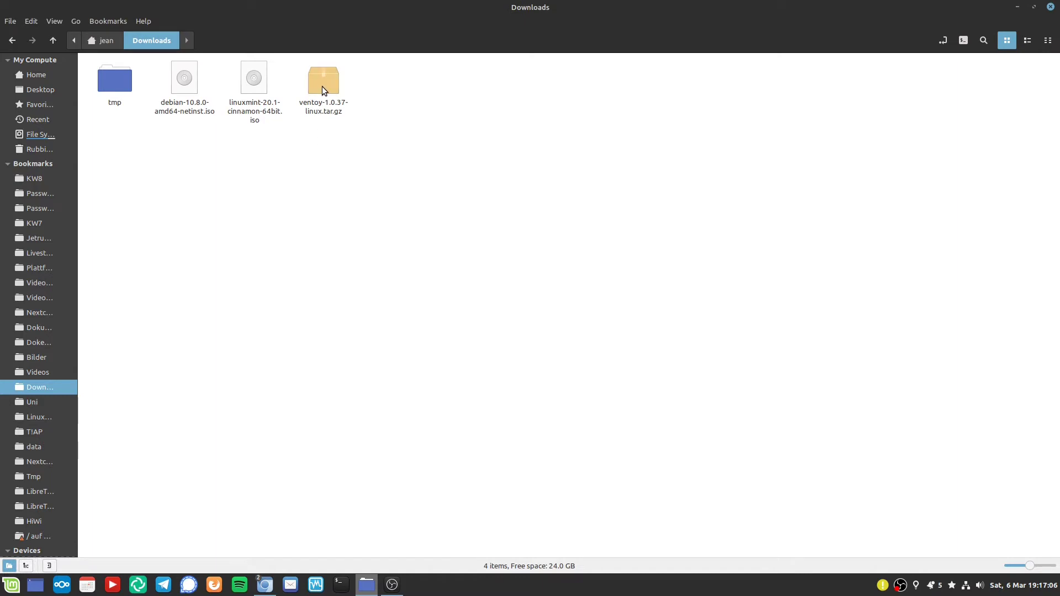
Open ventoy-1.0.37-linux.tar.gz in Archive Manager, showing its single 16.8 MB folder.
right_click(323, 91)
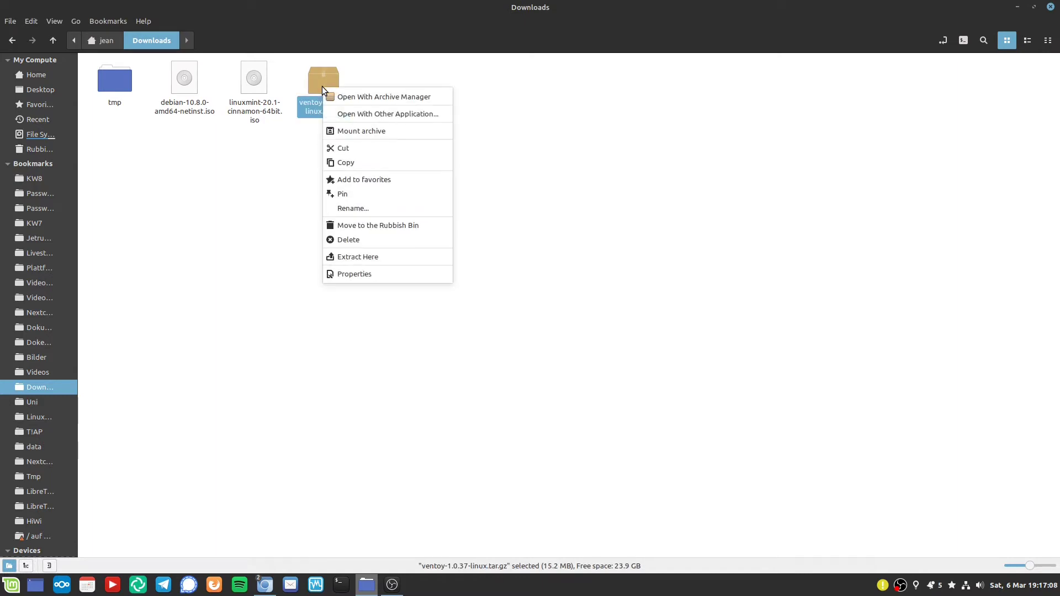
mouse_move(282, 167)
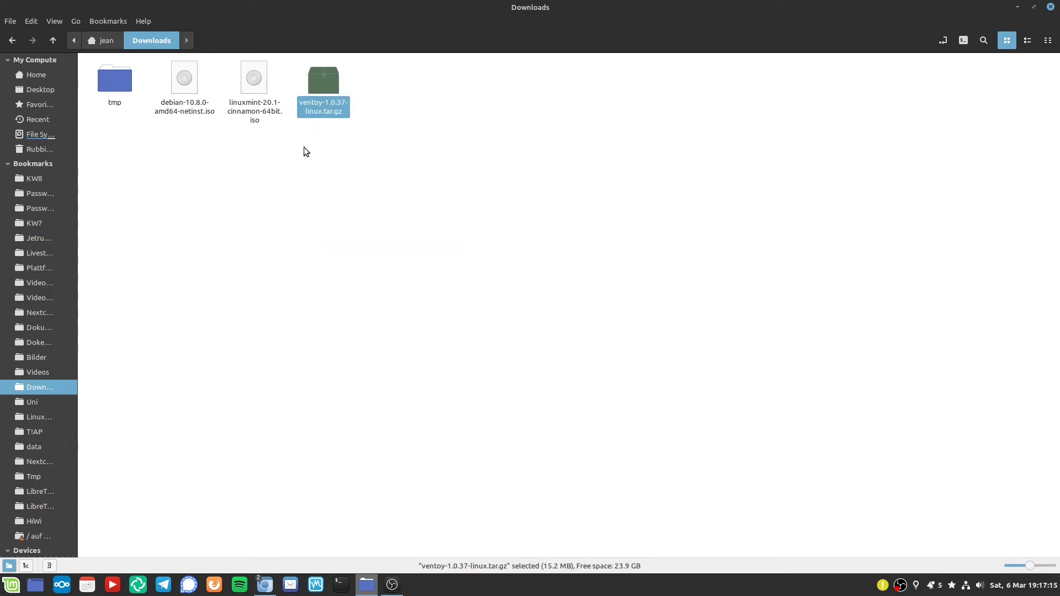
mouse_move(328, 88)
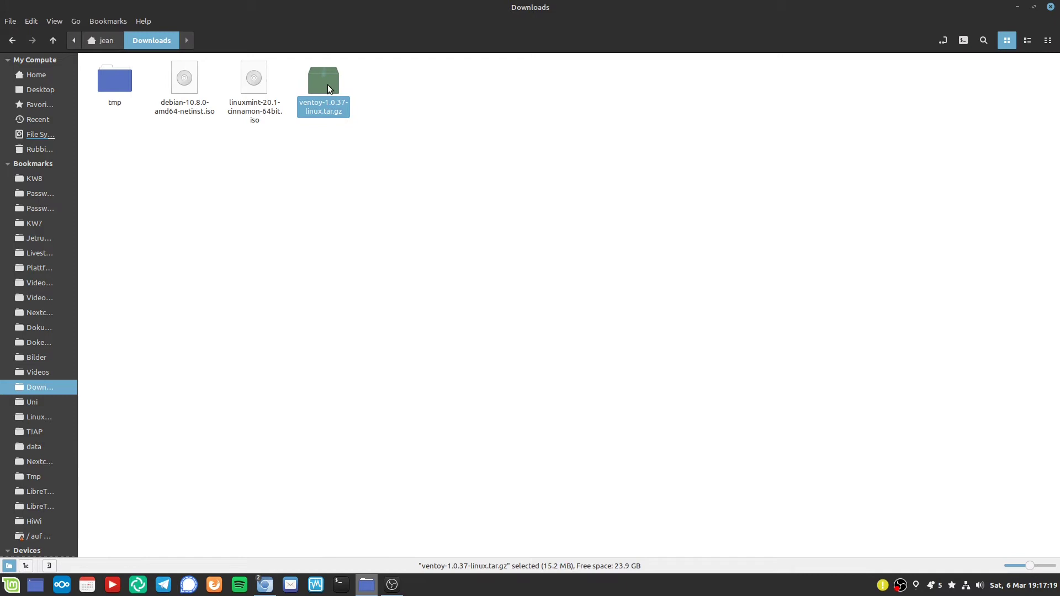
double_click(323, 76)
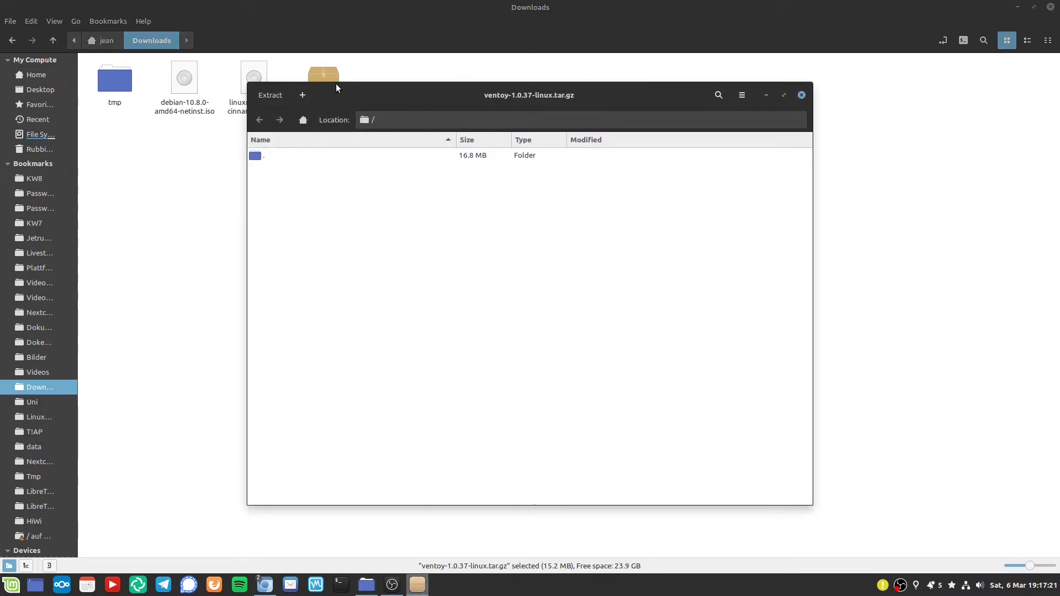
mouse_move(268, 161)
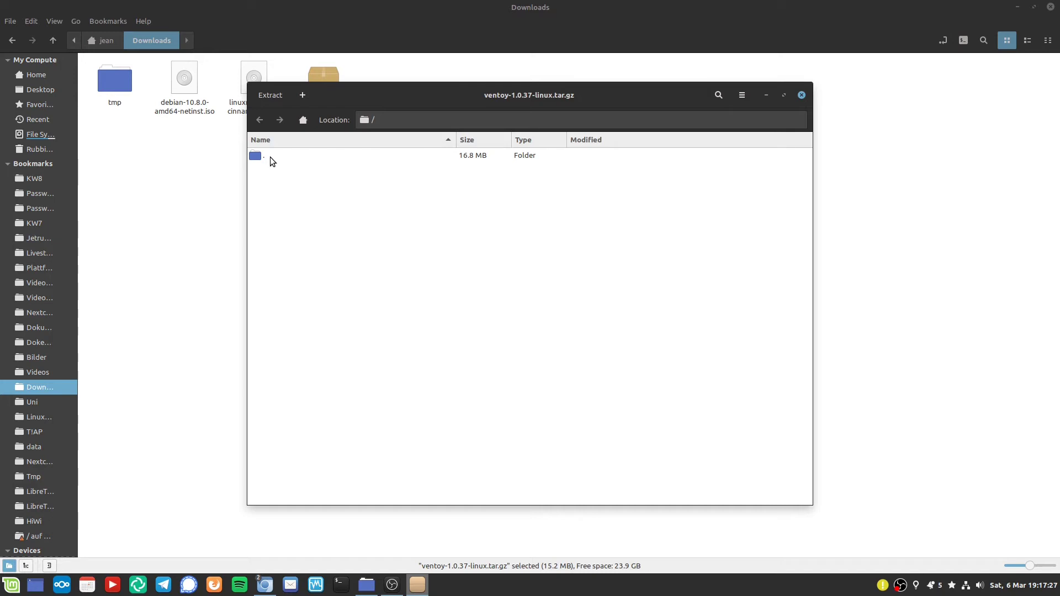
mouse_move(301, 162)
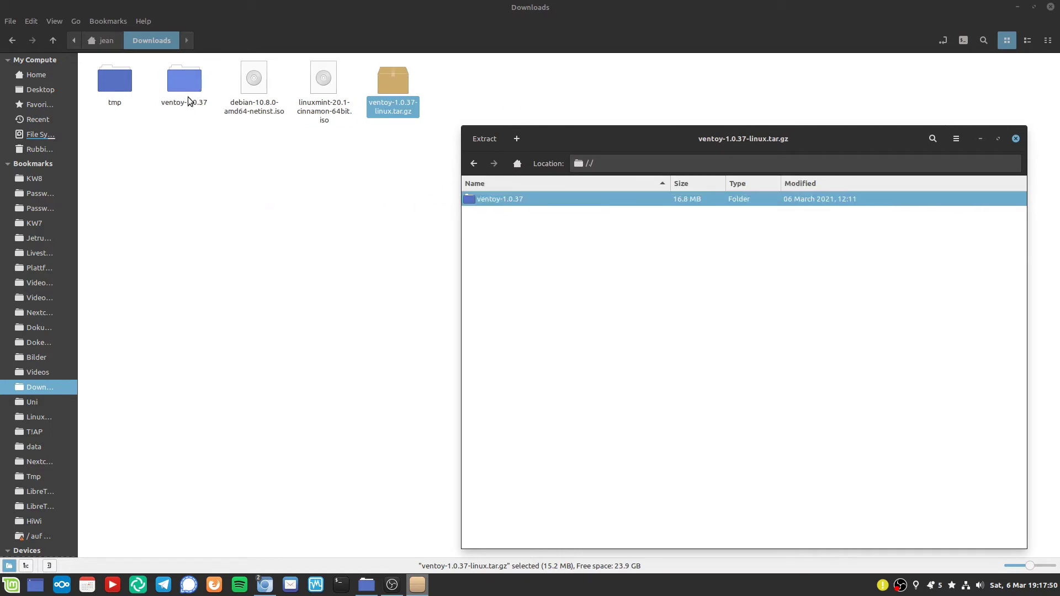
mouse_move(1017, 143)
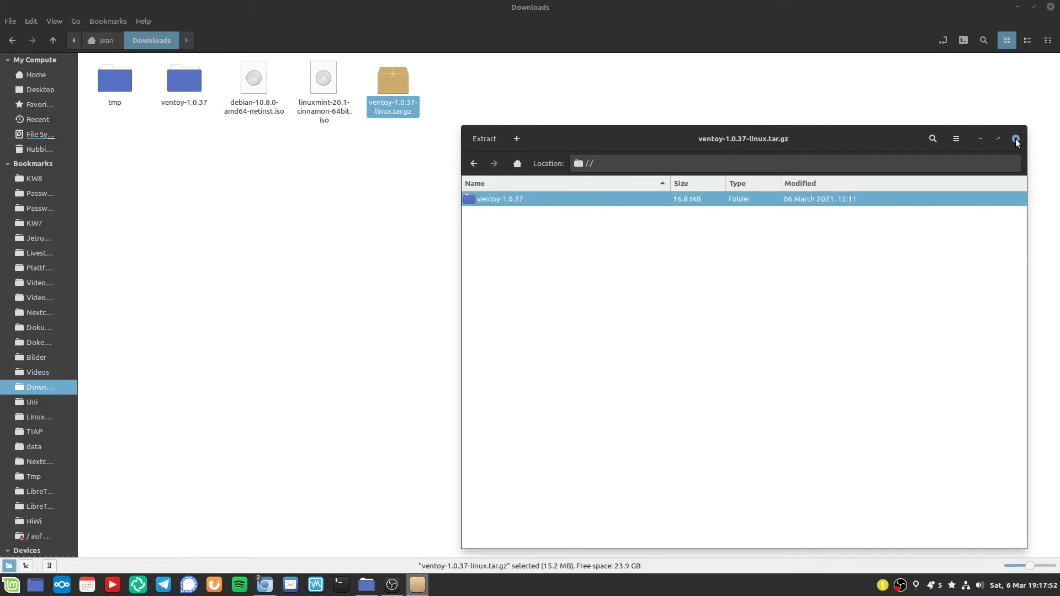
Close Archive Manager and open a terminal in the ventoy-1.0.37 folder.
left_click(1016, 139)
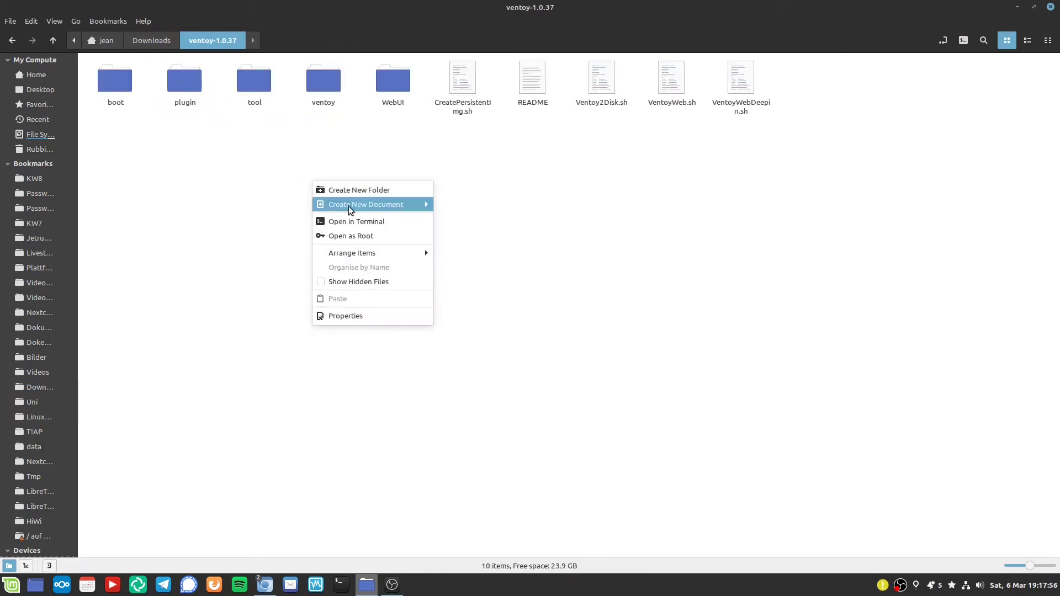
left_click(357, 221)
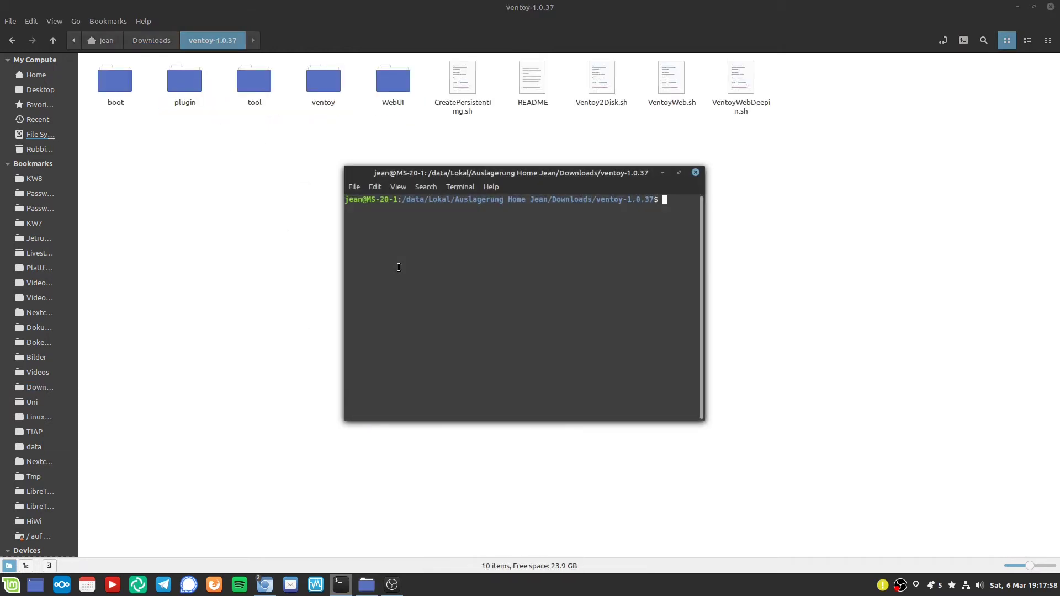
left_click_drag(511, 172, 477, 198)
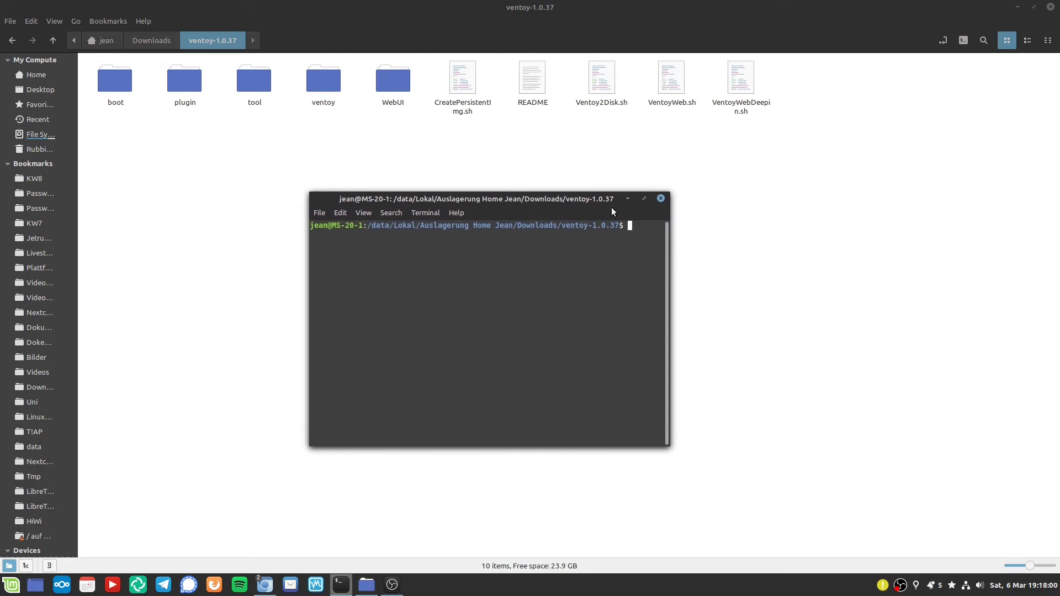
mouse_move(688, 106)
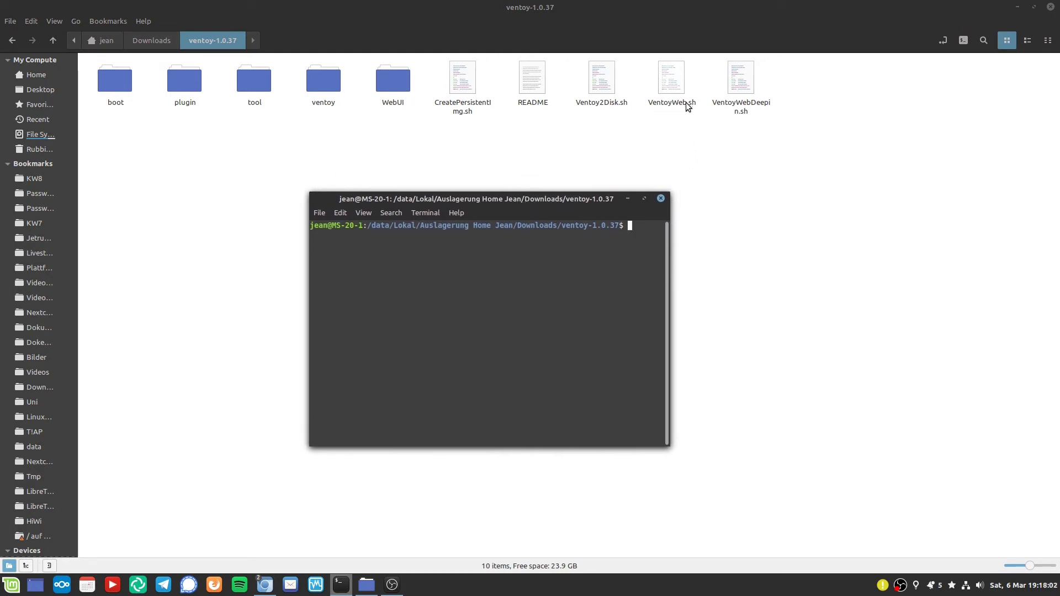
left_click(643, 198)
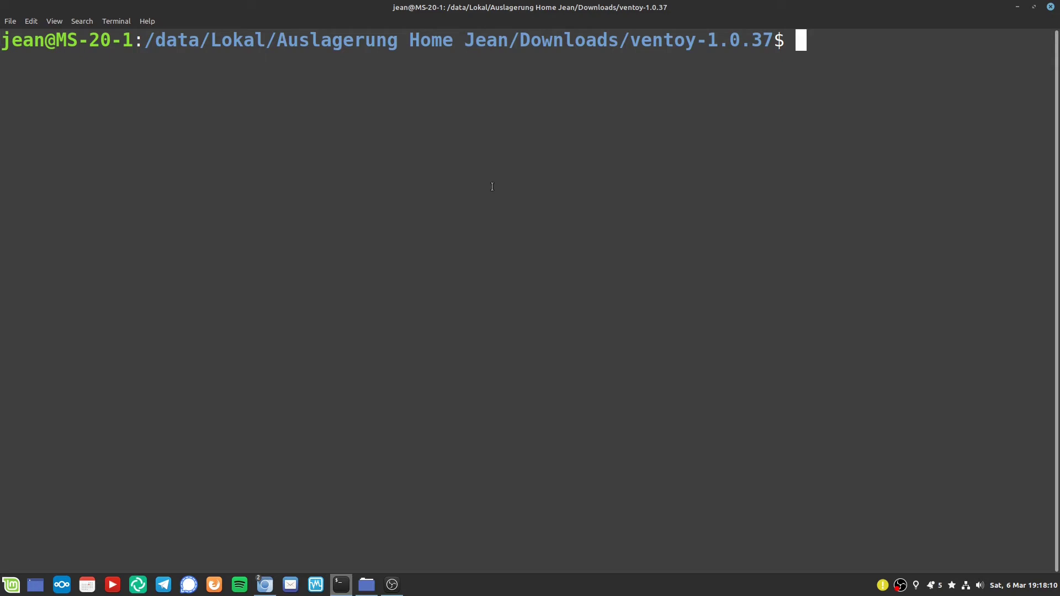
Run sudo ./VentoyWeb.sh with the root password to bring up Ventoy2Disk.
type("./")
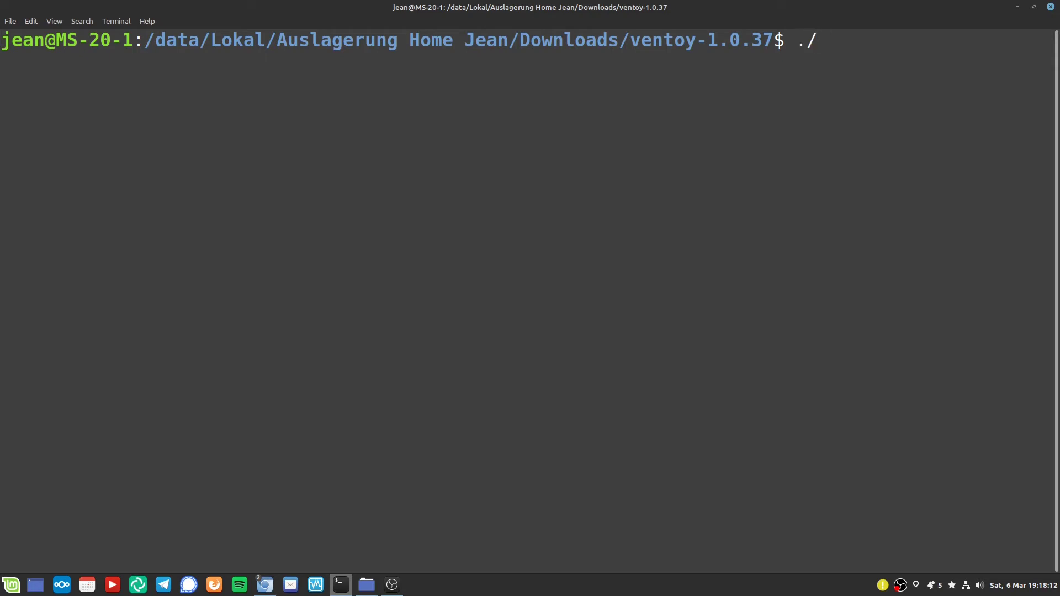
type("Ventoy")
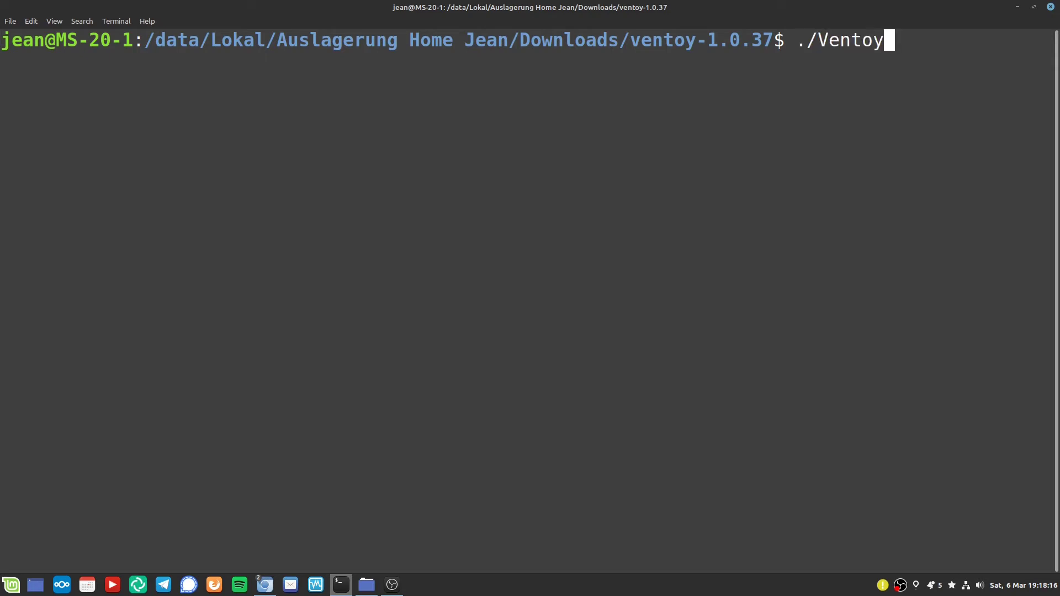
type("Web.sh")
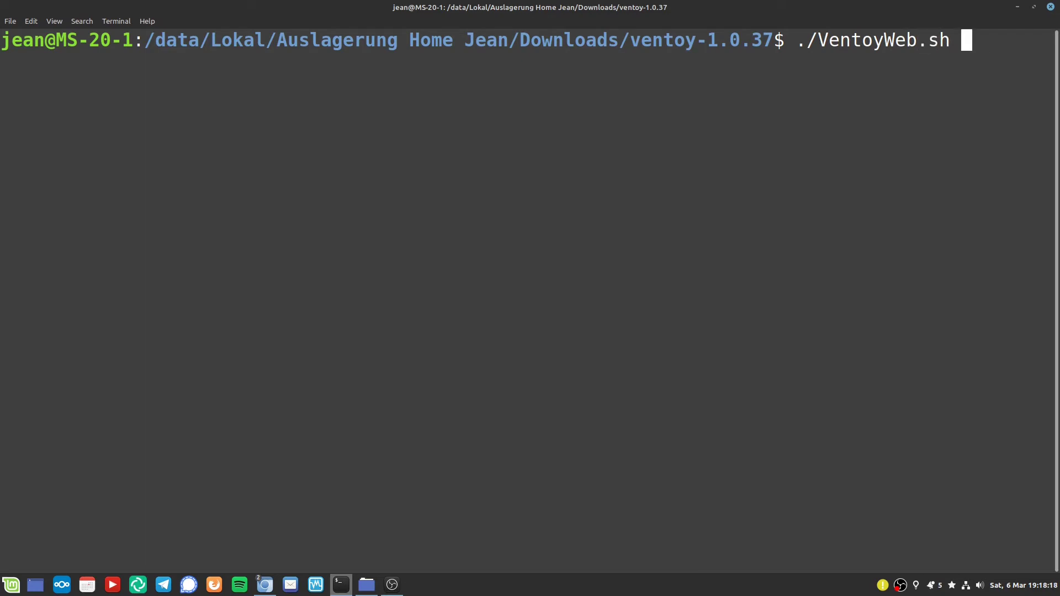
key("Return")
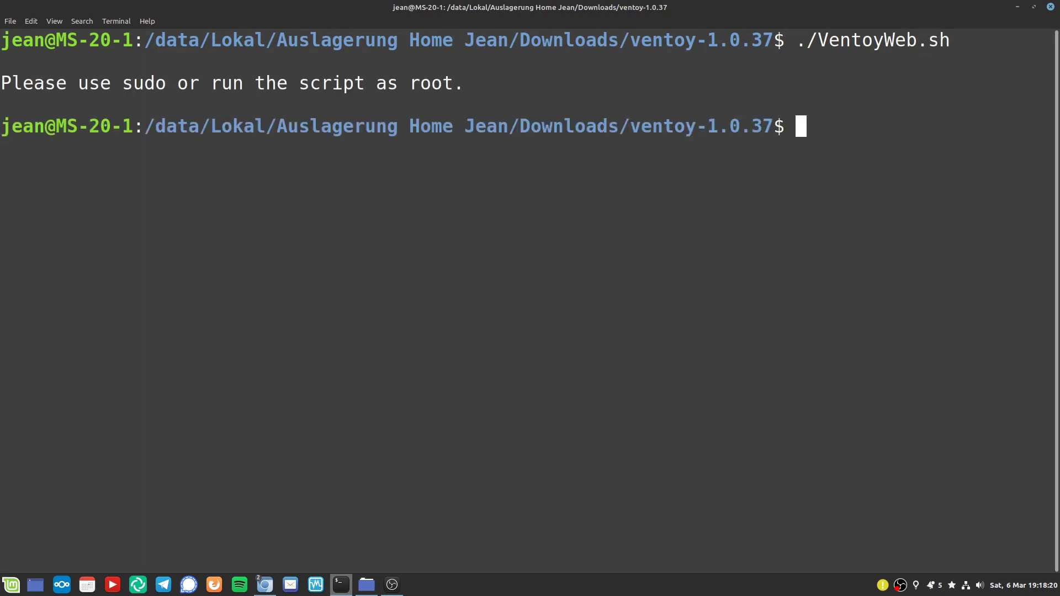
type("sudo ./VentoyWeb.sh")
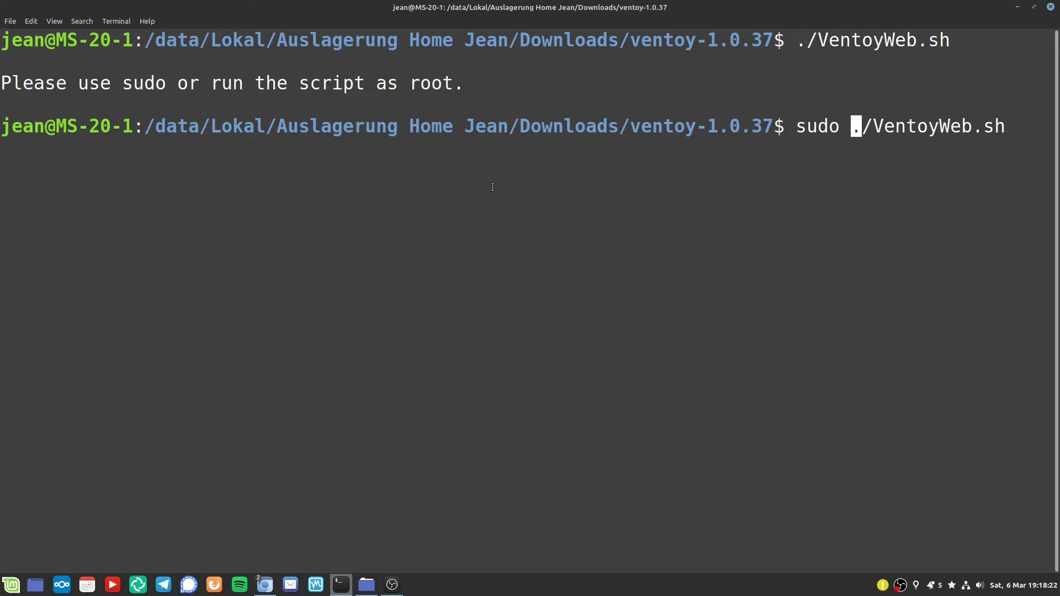
key("Return")
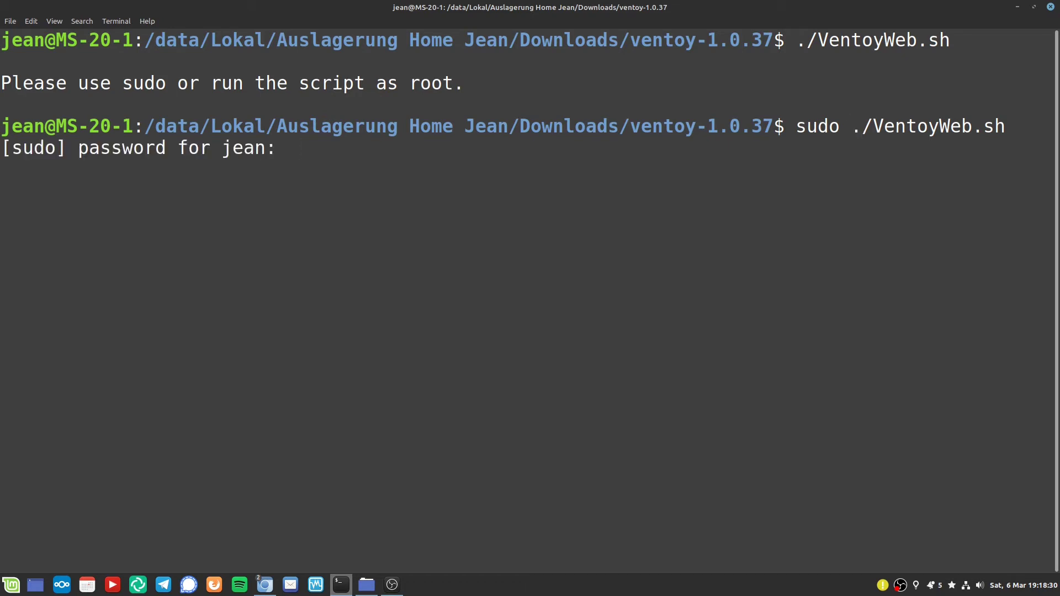
key("Return")
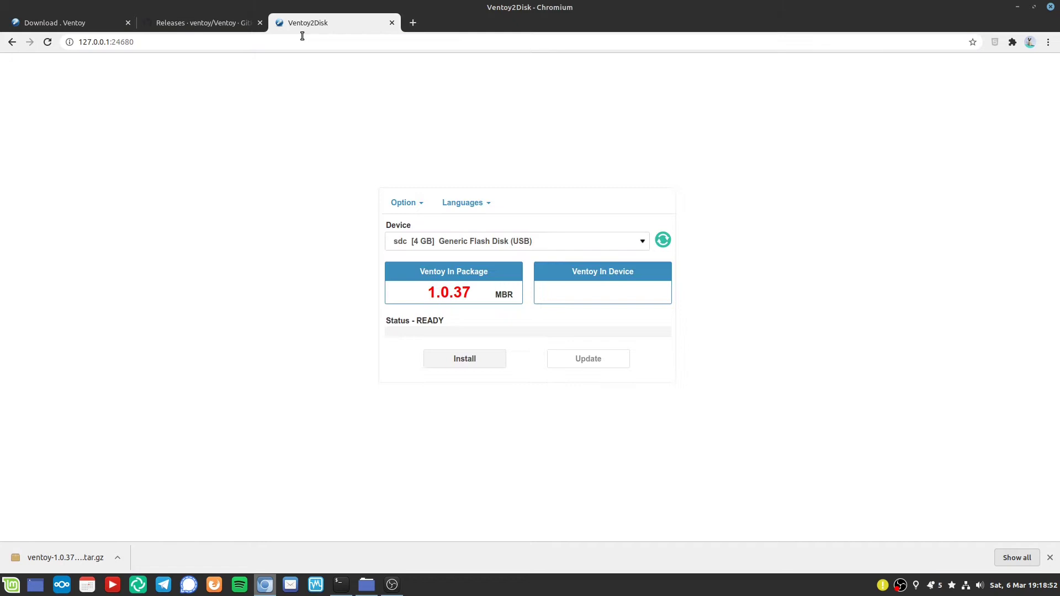
mouse_move(531, 226)
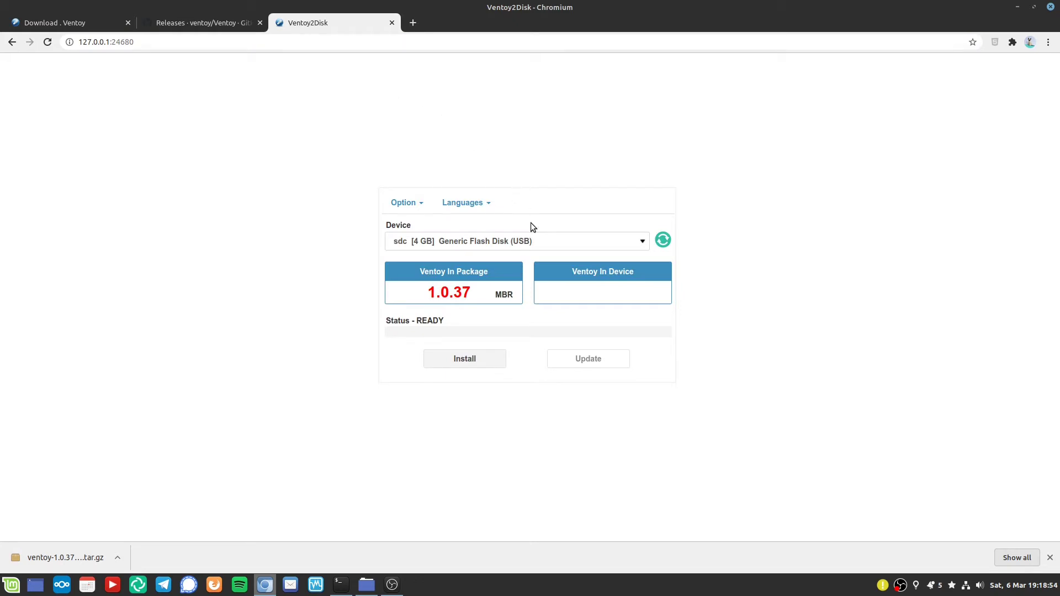
mouse_move(522, 247)
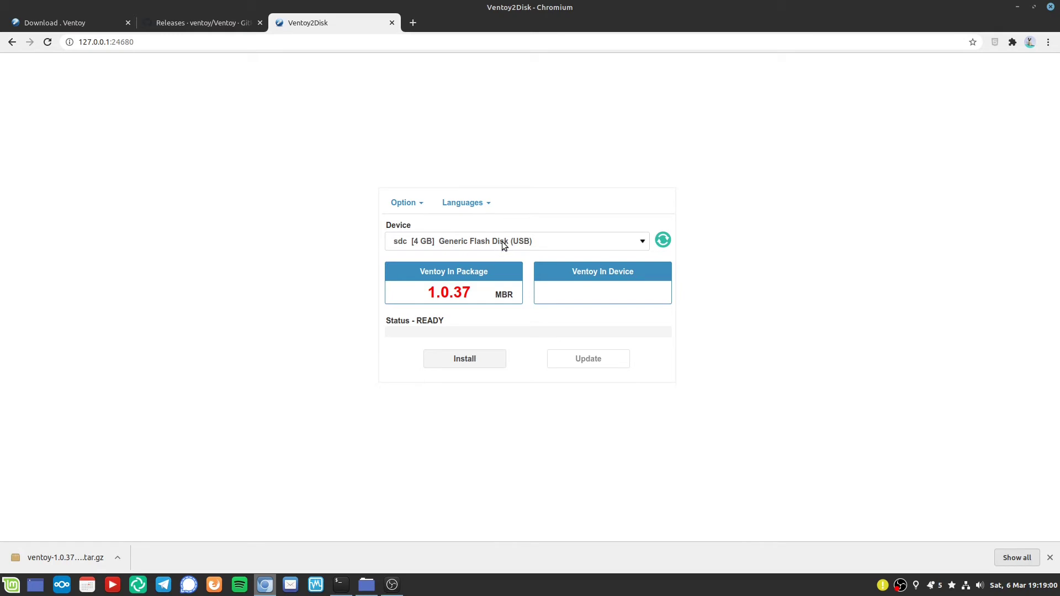
left_click(641, 241)
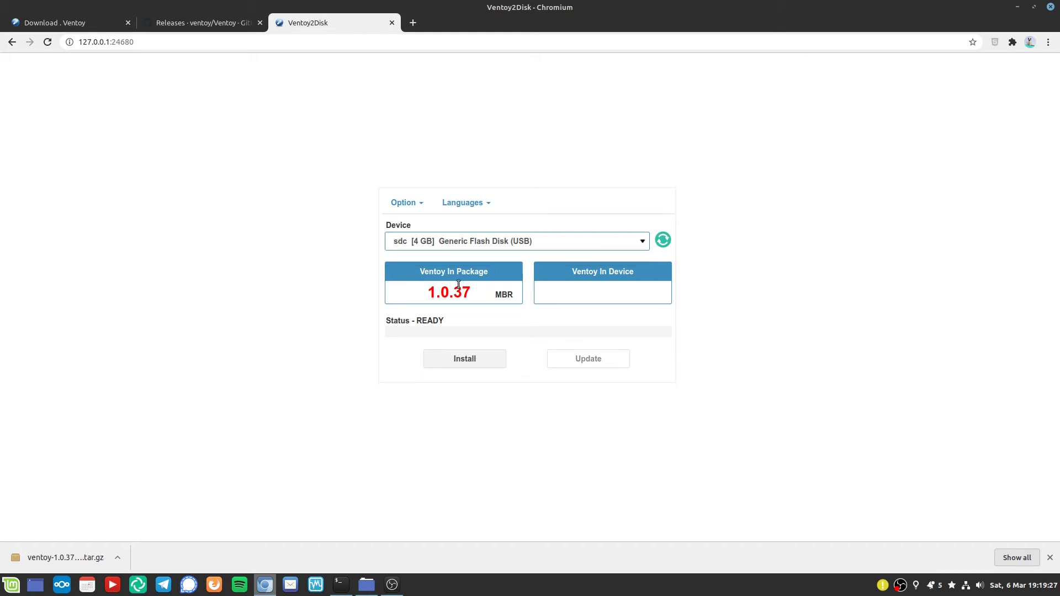
mouse_move(489, 271)
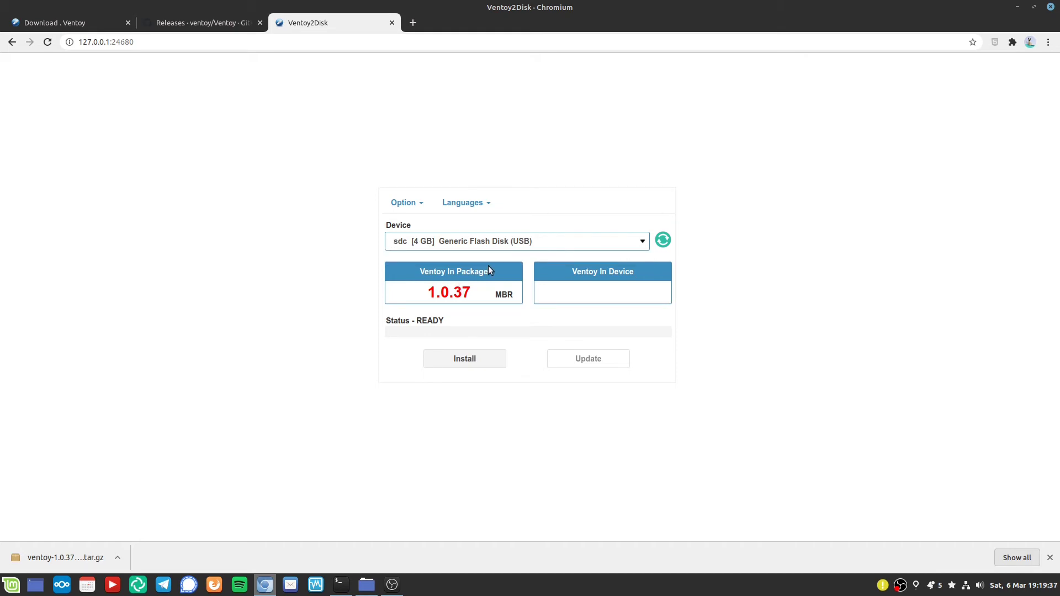
Install Ventoy 1.0.37 on the 4 GB sdc disk, confirming both format warnings.
left_click(464, 359)
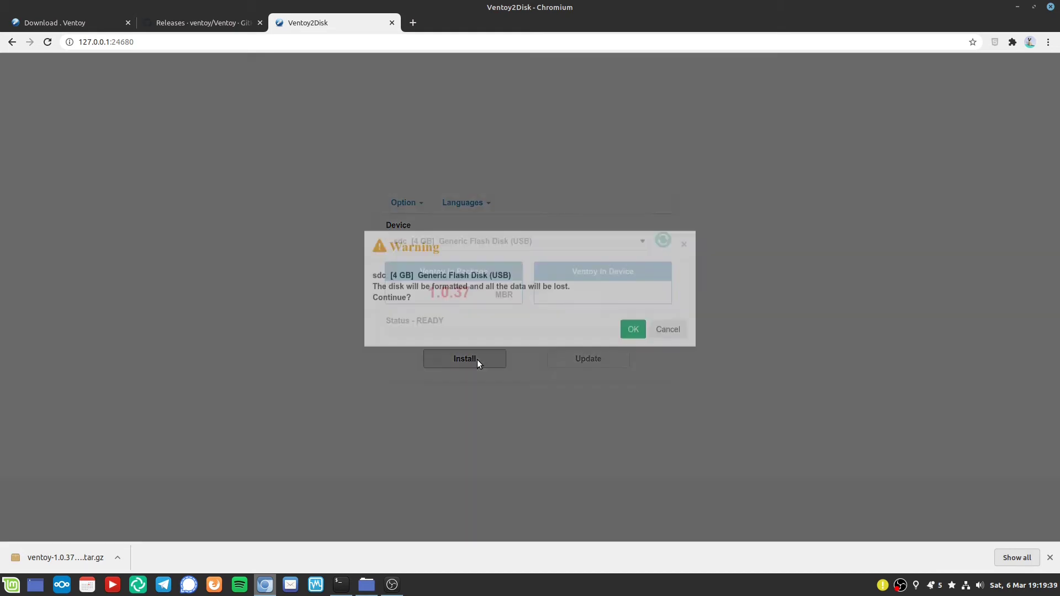
left_click(463, 358)
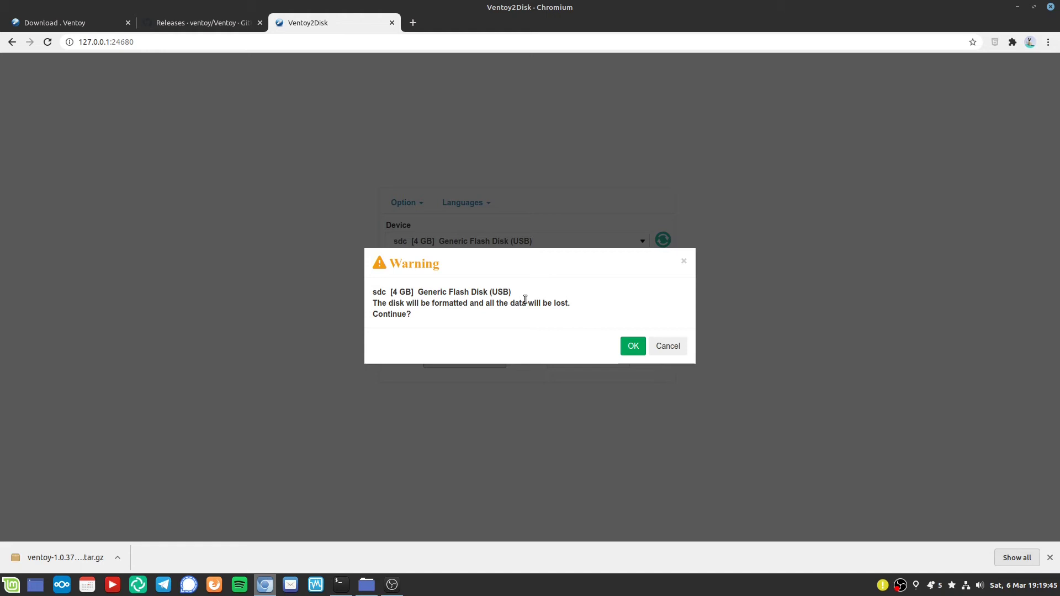
mouse_move(627, 332)
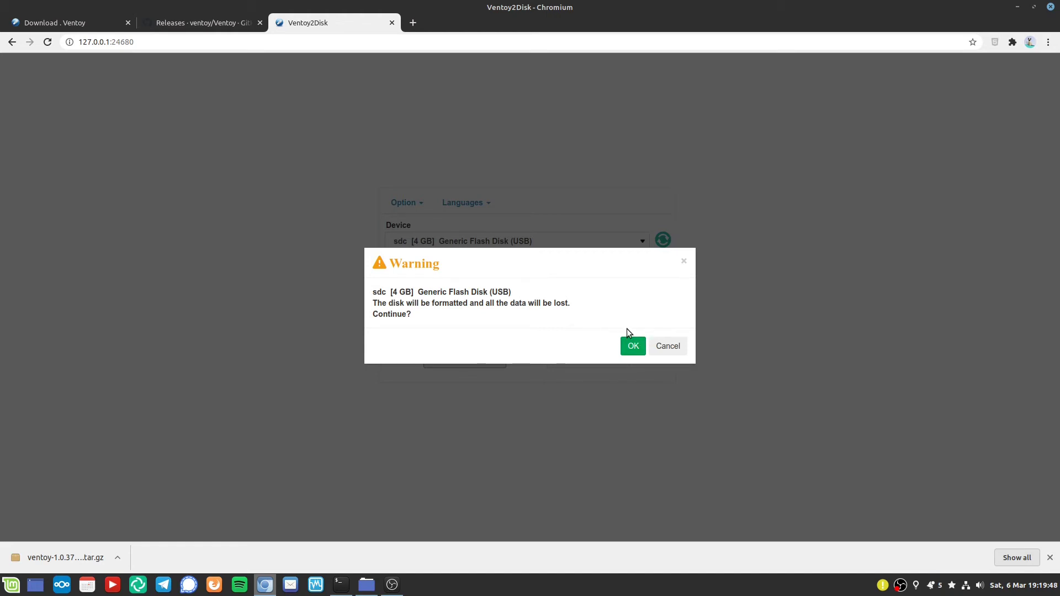
mouse_move(519, 258)
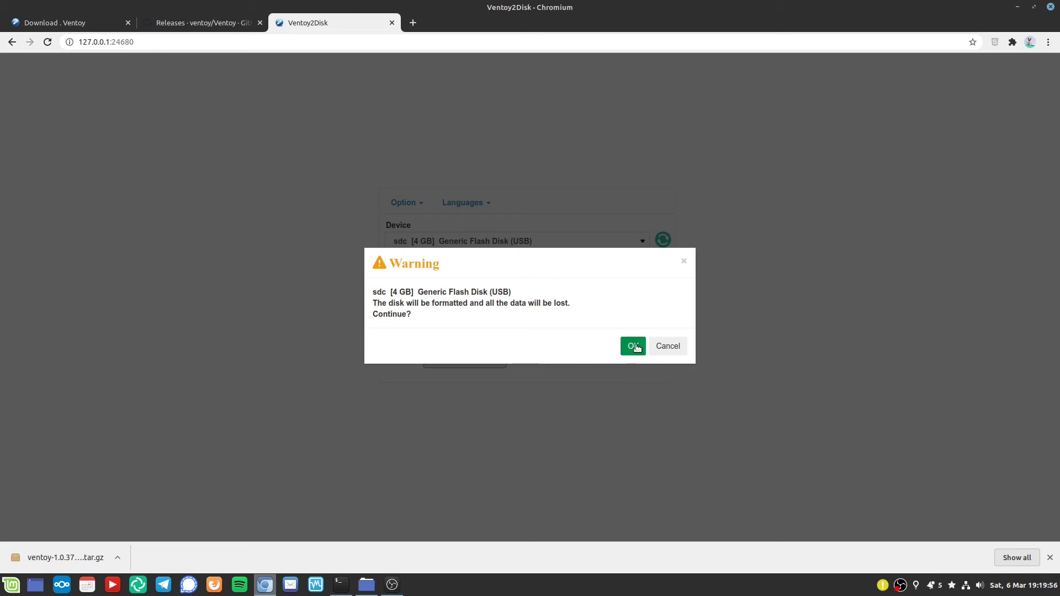
left_click(632, 346)
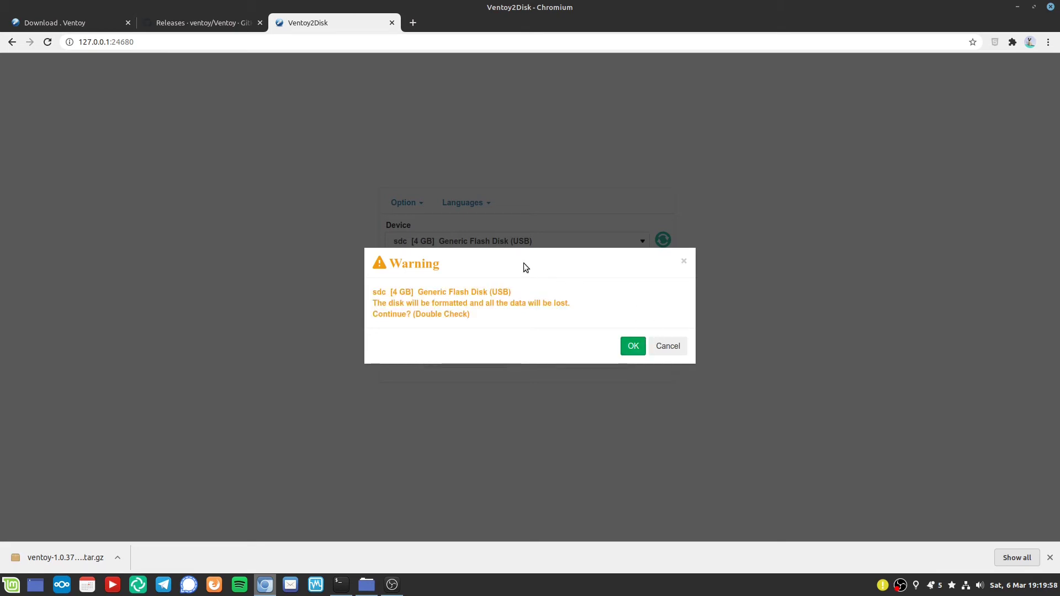
left_click(632, 345)
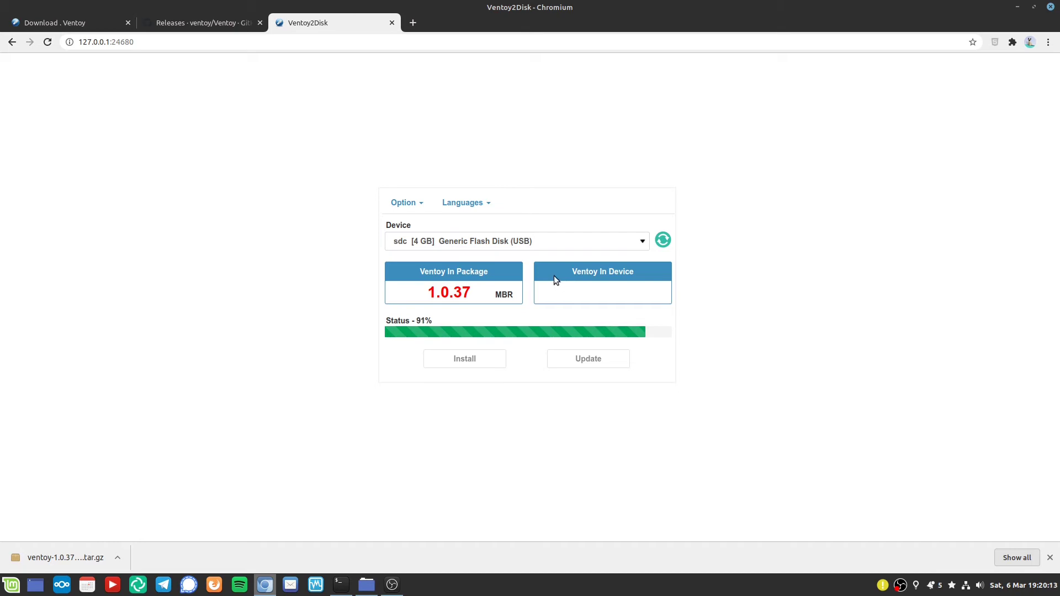
left_click(464, 359)
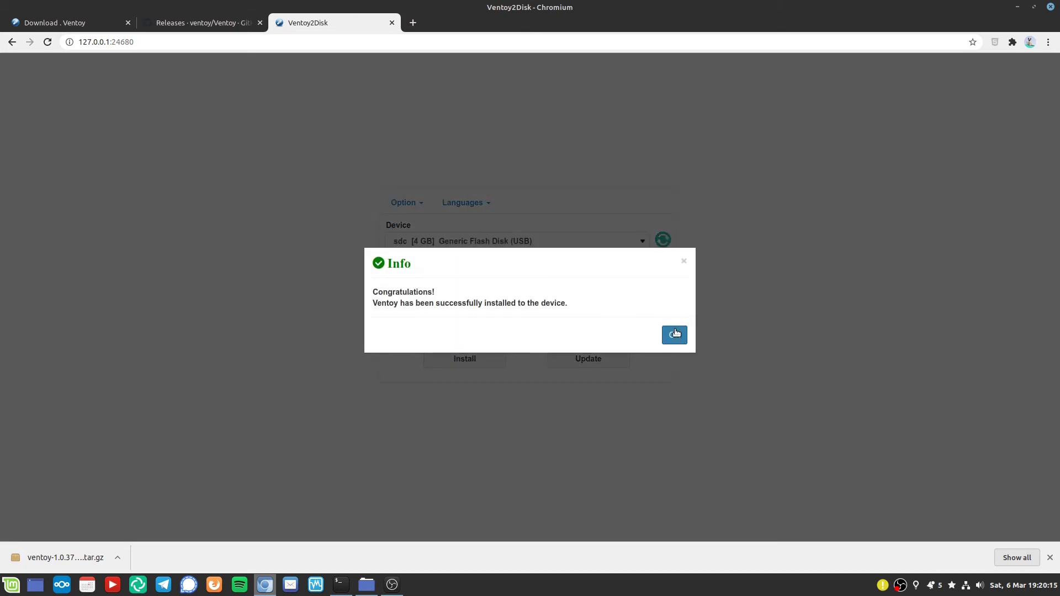
left_click(674, 335)
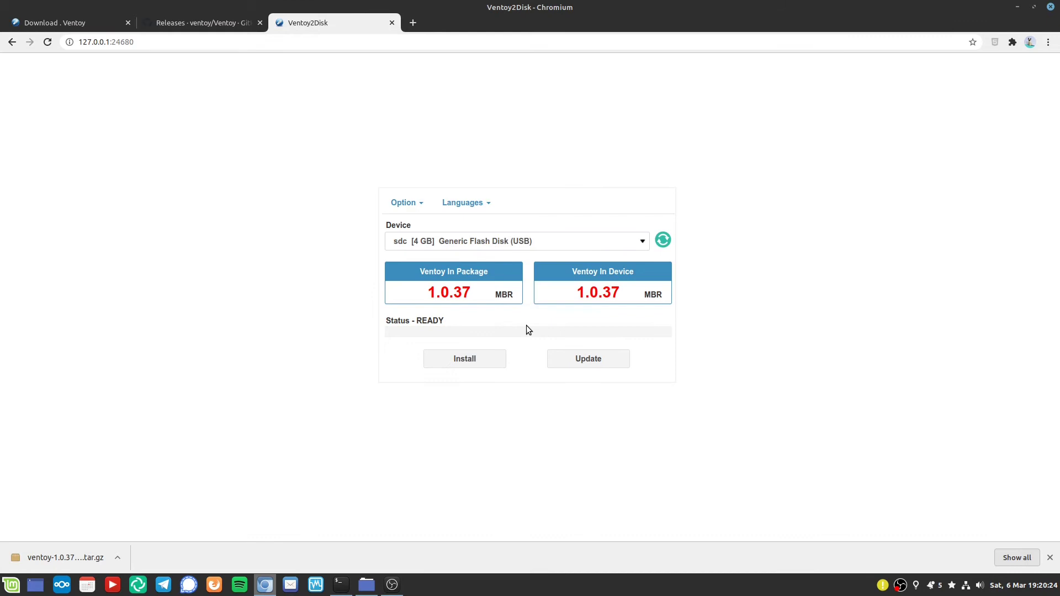
mouse_move(531, 244)
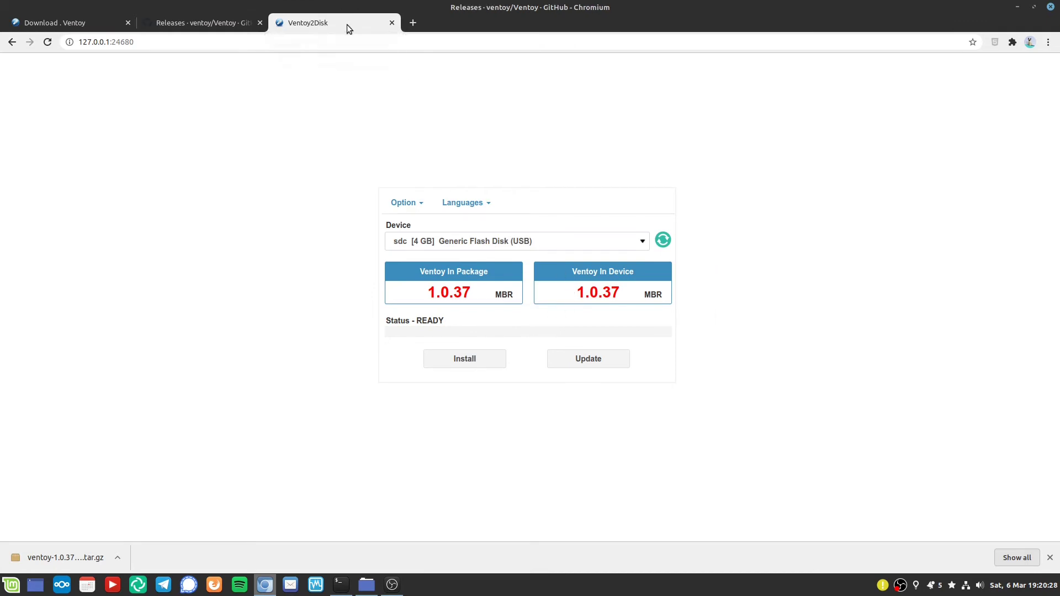
left_click(341, 584)
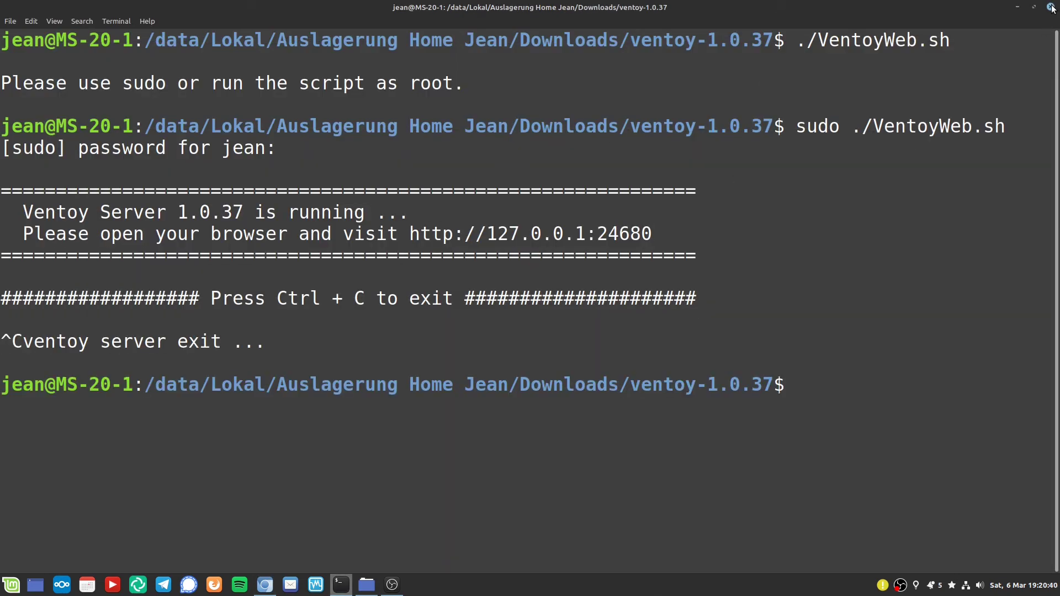
Mount the empty Ventoy flash drive, 4.1 GB free, from Nemo's Devices sidebar.
left_click(366, 584)
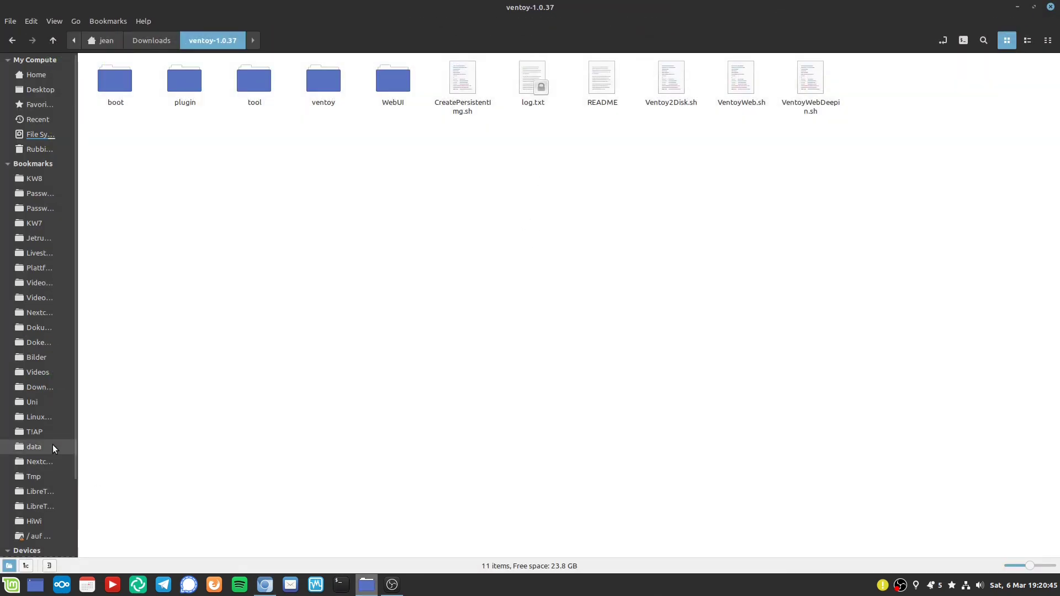
scroll("down", 3)
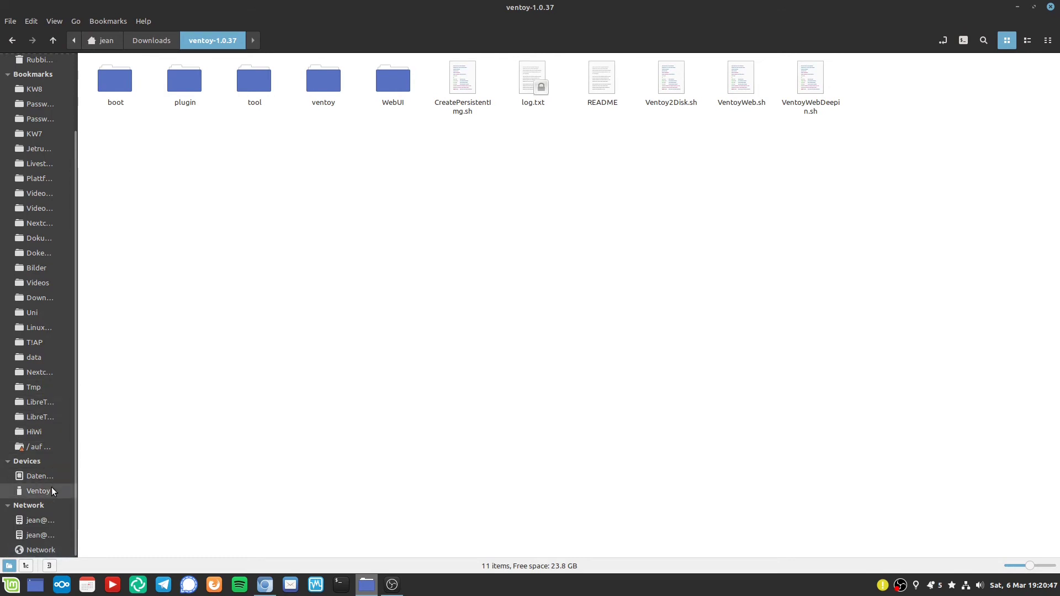
mouse_move(38, 491)
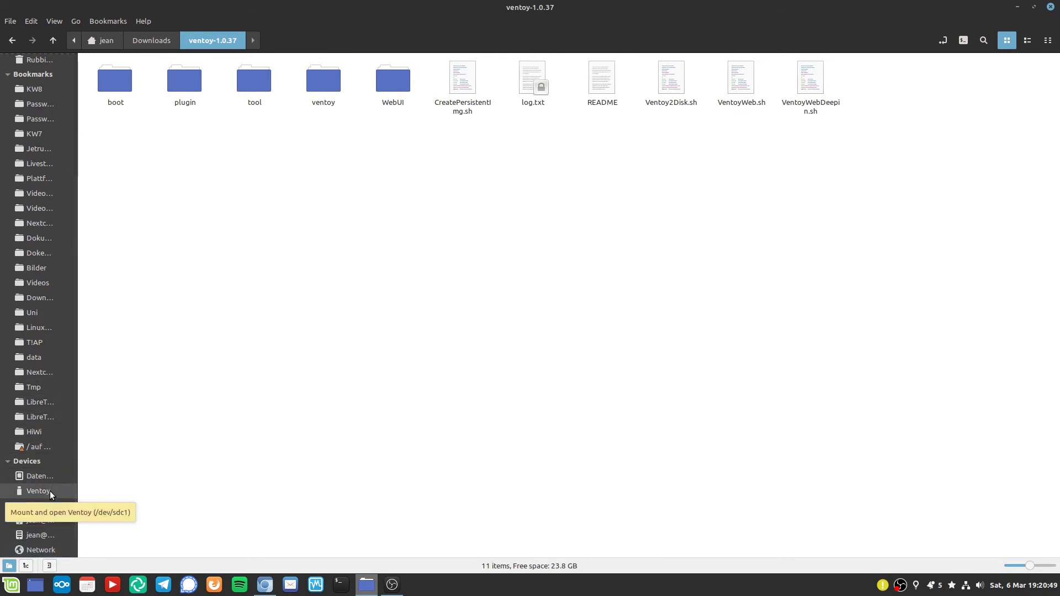
left_click(38, 491)
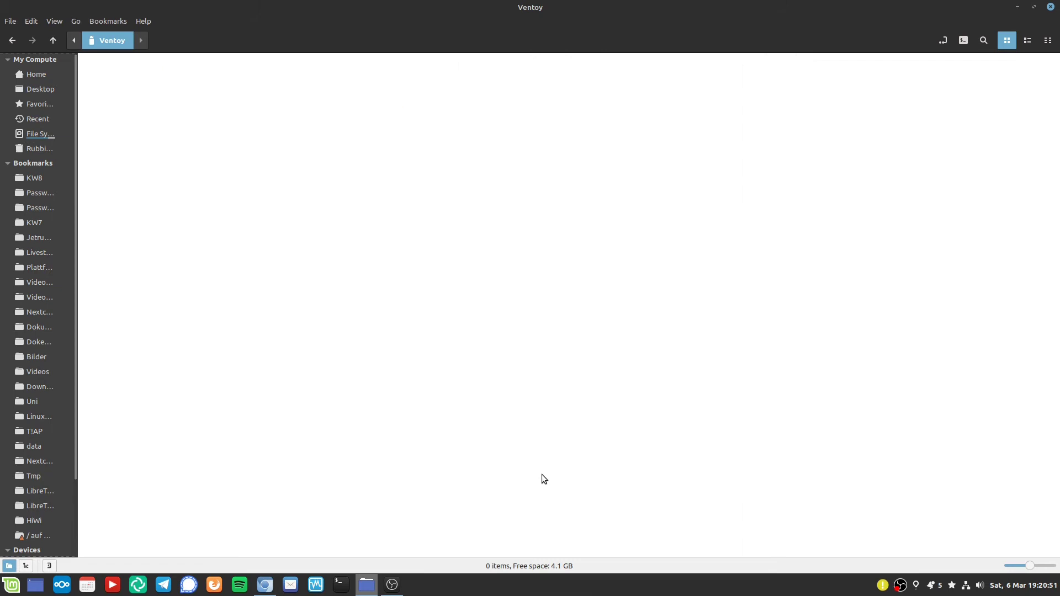
mouse_move(419, 263)
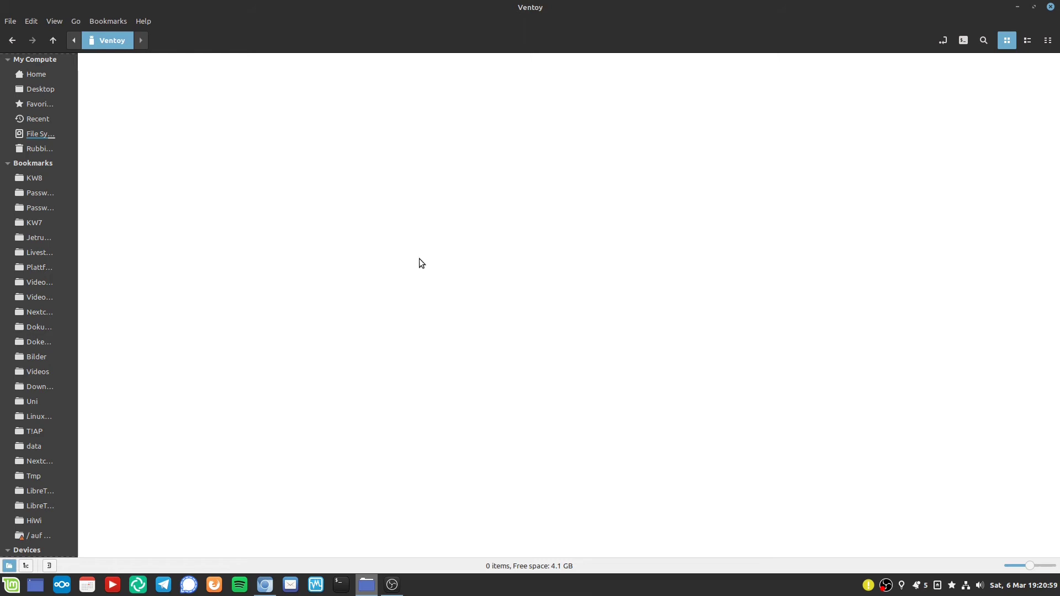
mouse_move(411, 272)
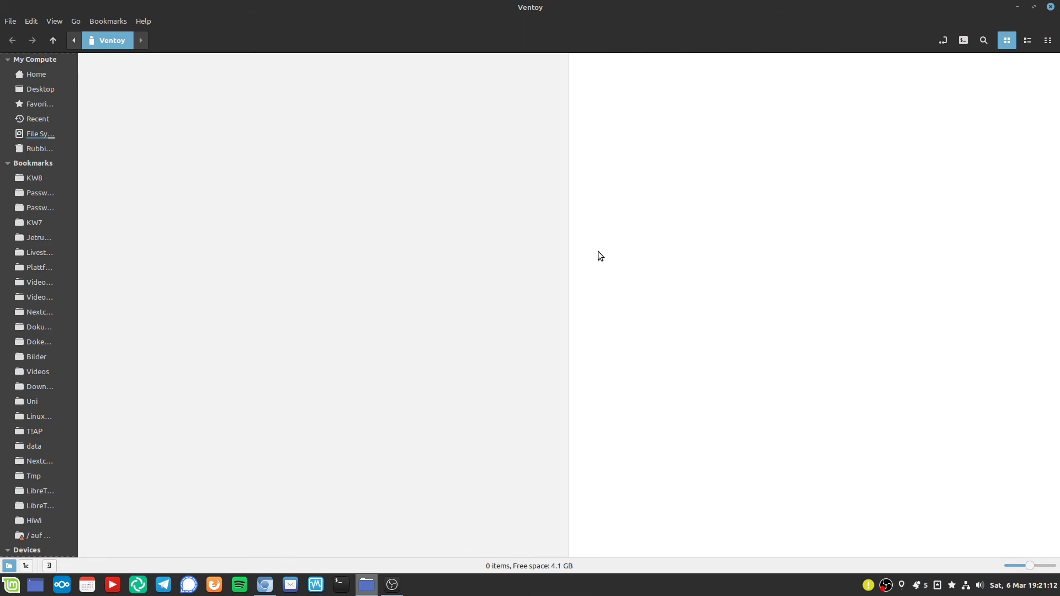
mouse_move(38, 238)
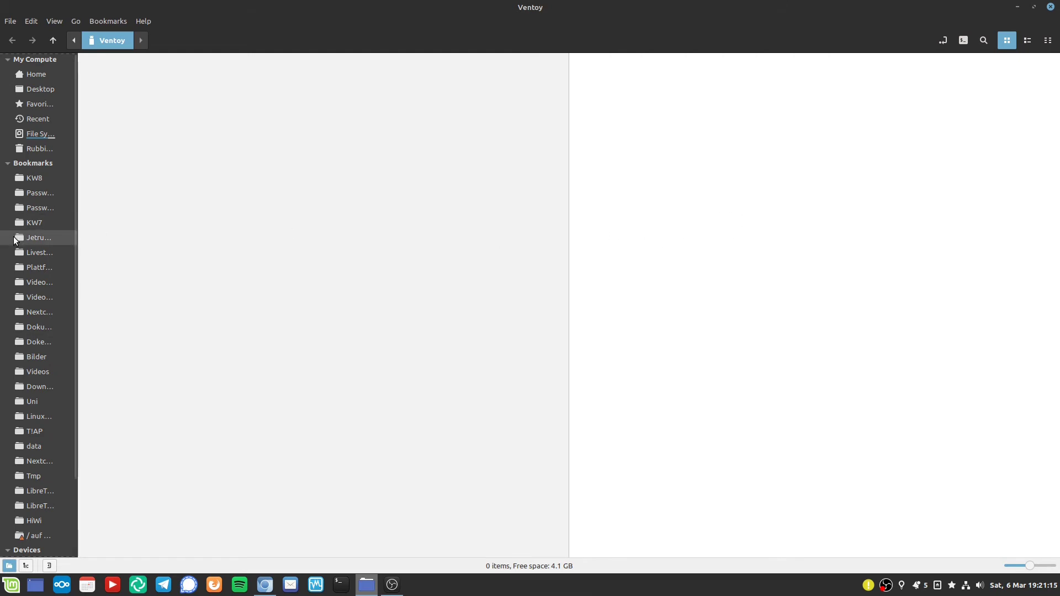
Copy the Debian 10.8 and Linux Mint 20.1 ISOs from Downloads onto Ventoy.
left_click(38, 386)
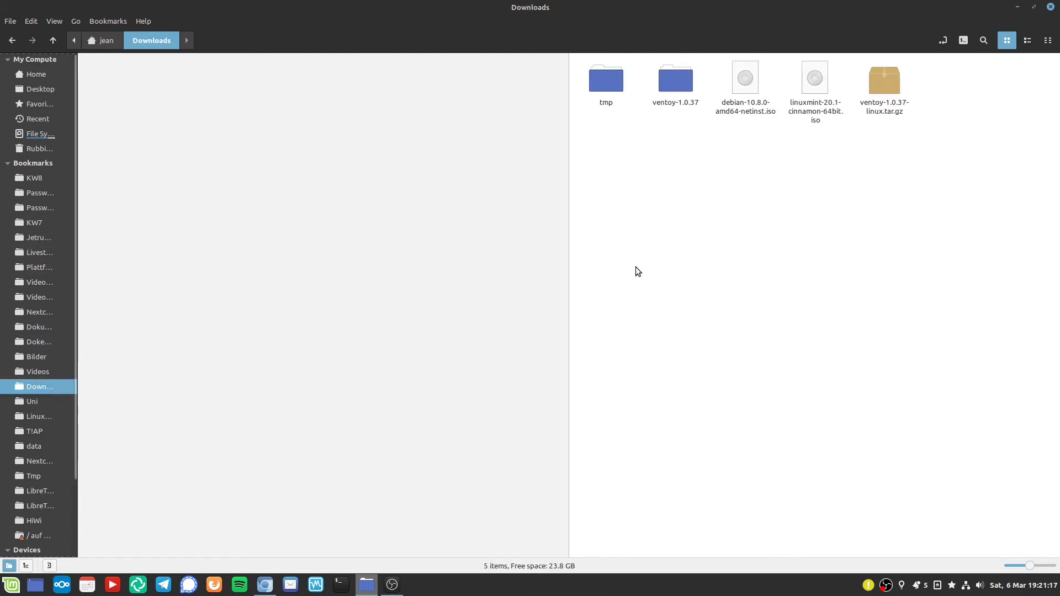
mouse_move(855, 144)
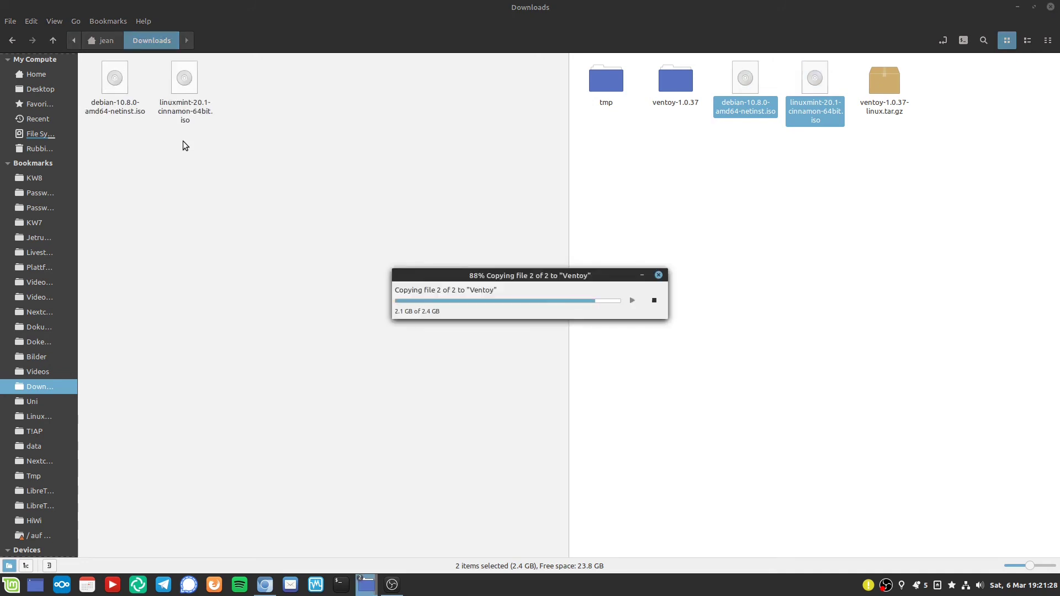
left_click(38, 491)
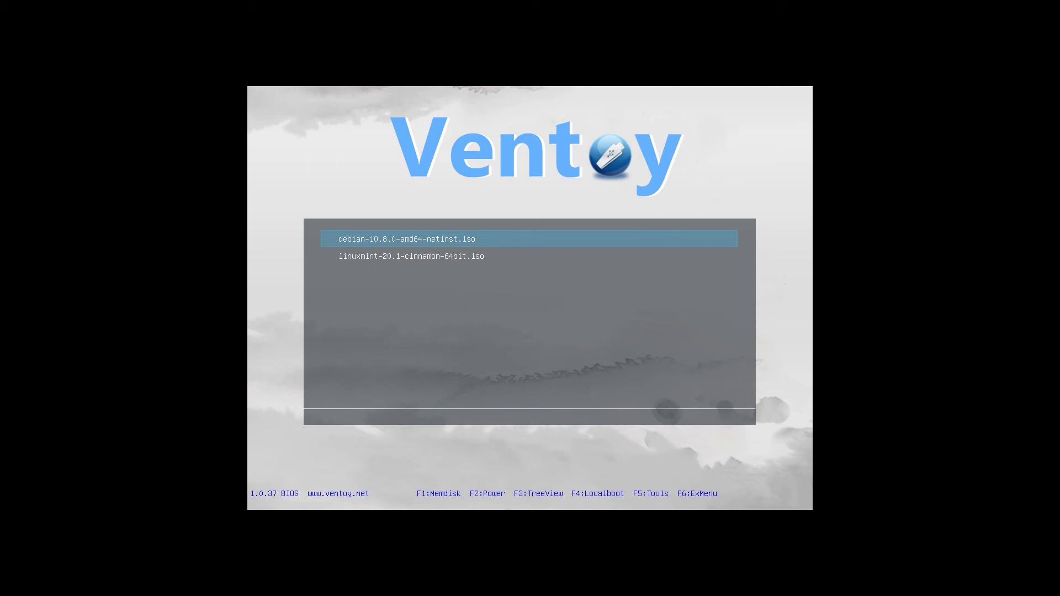
Select linuxmint-20.1-cinnamon-64bit.iso in the Ventoy boot menu and boot it.
key("Down")
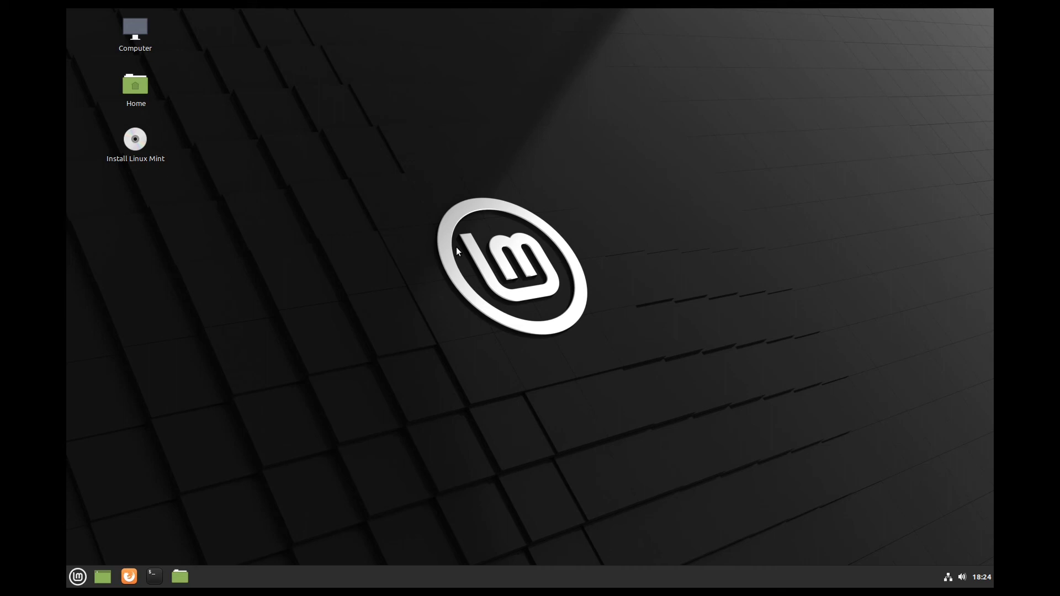
mouse_move(135, 140)
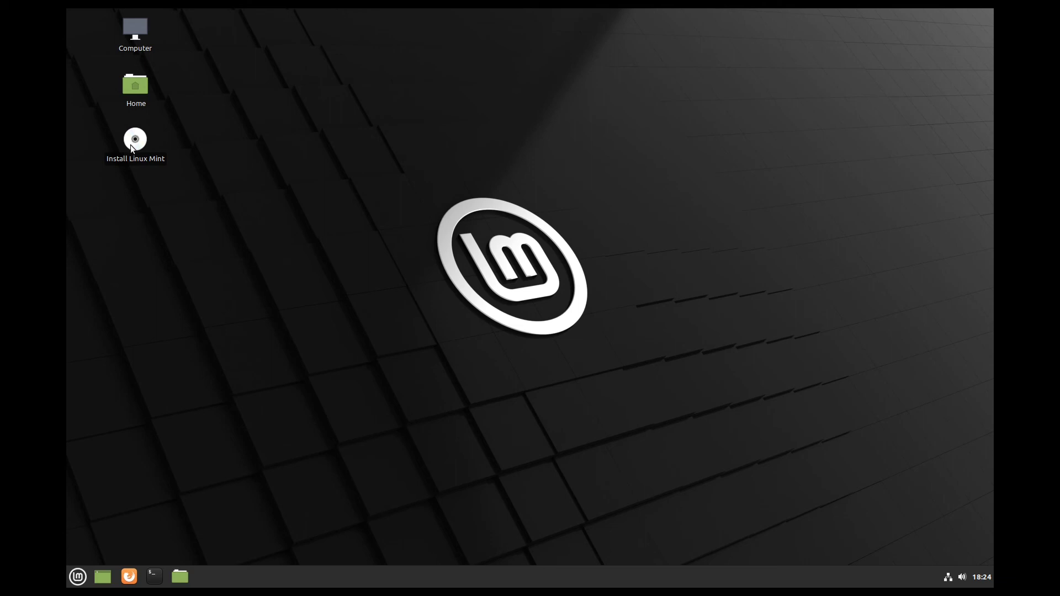
mouse_move(261, 227)
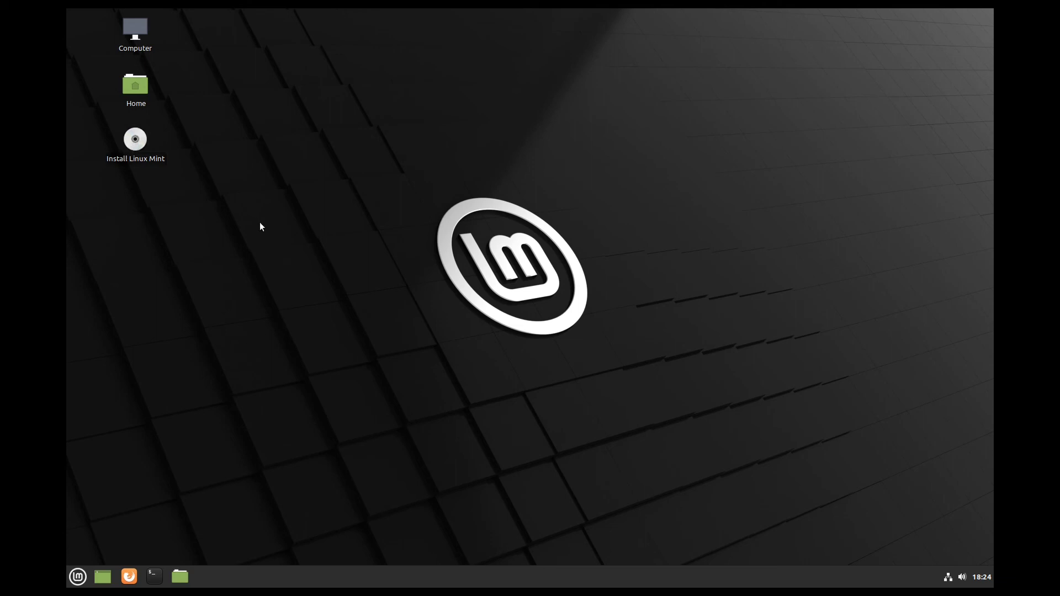
mouse_move(223, 211)
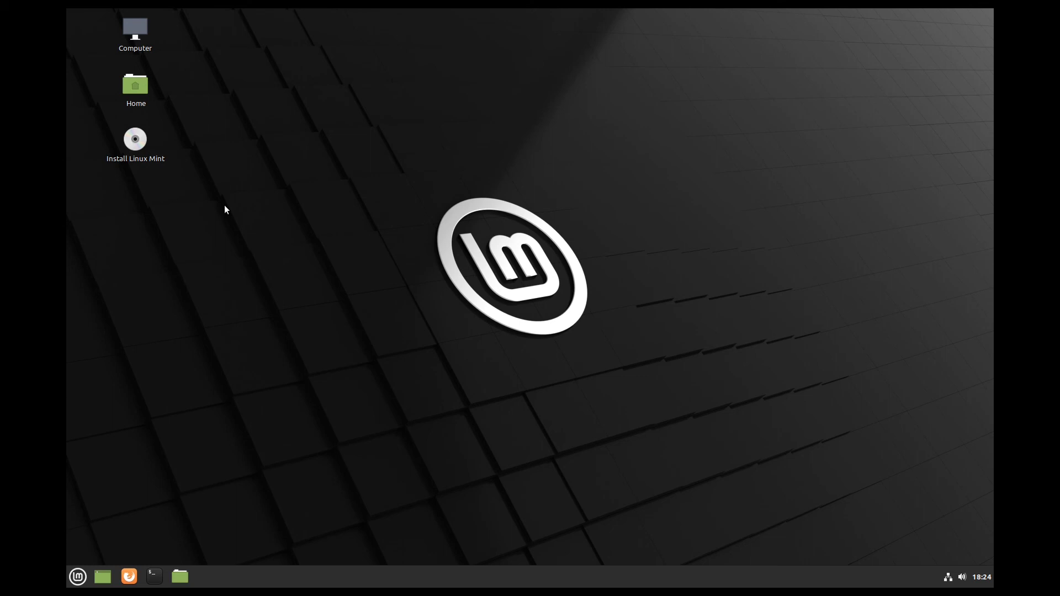
mouse_move(514, 262)
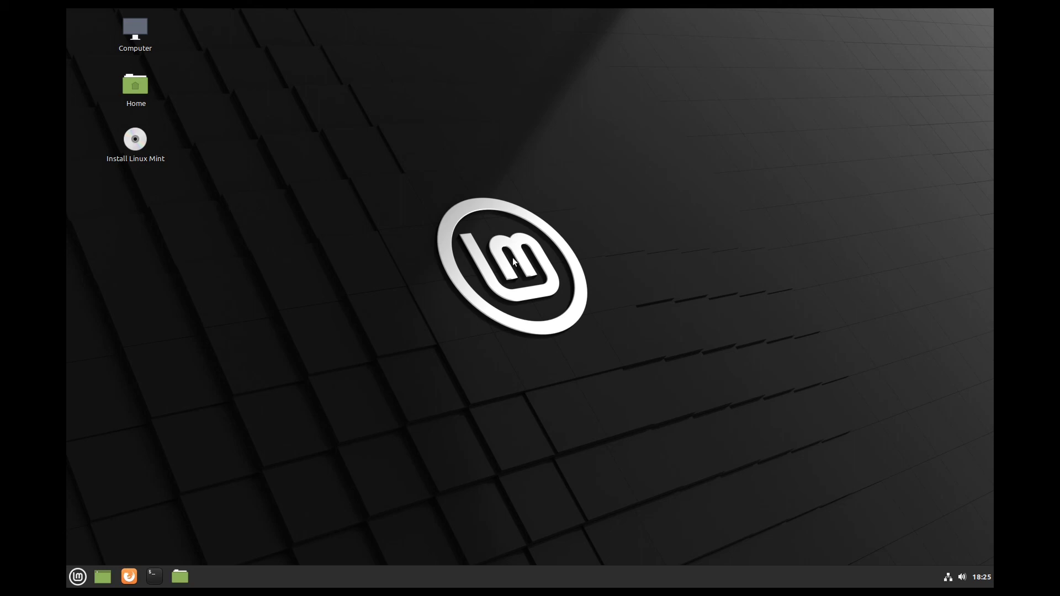
mouse_move(537, 234)
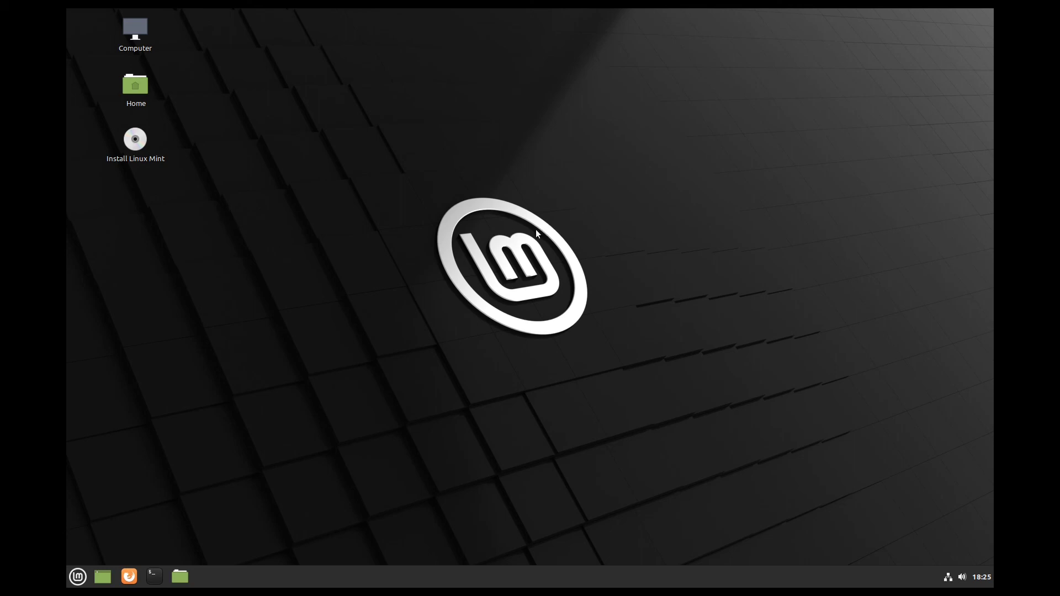
mouse_move(702, 218)
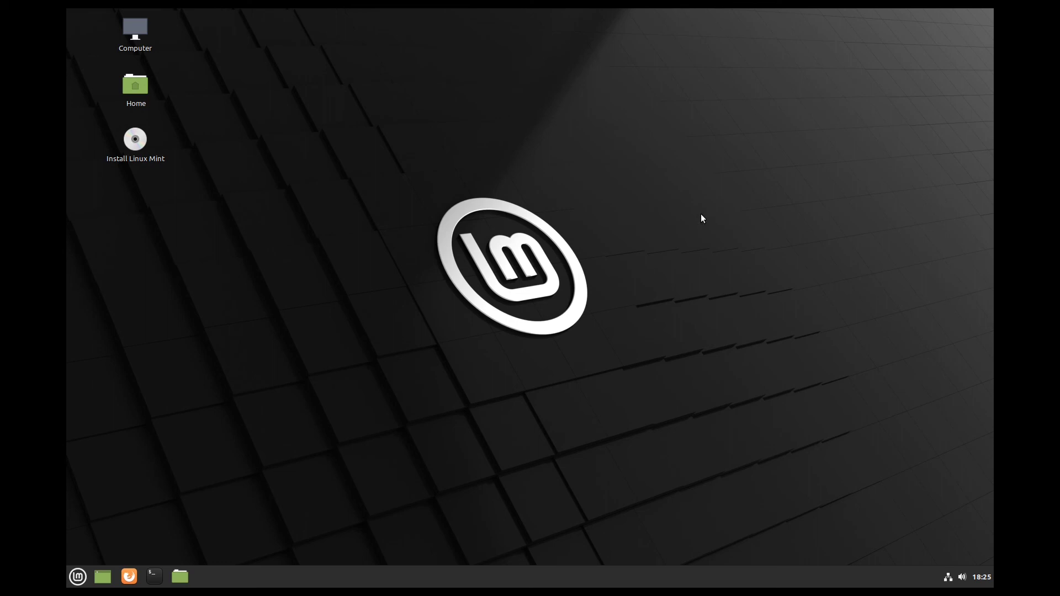
mouse_move(641, 233)
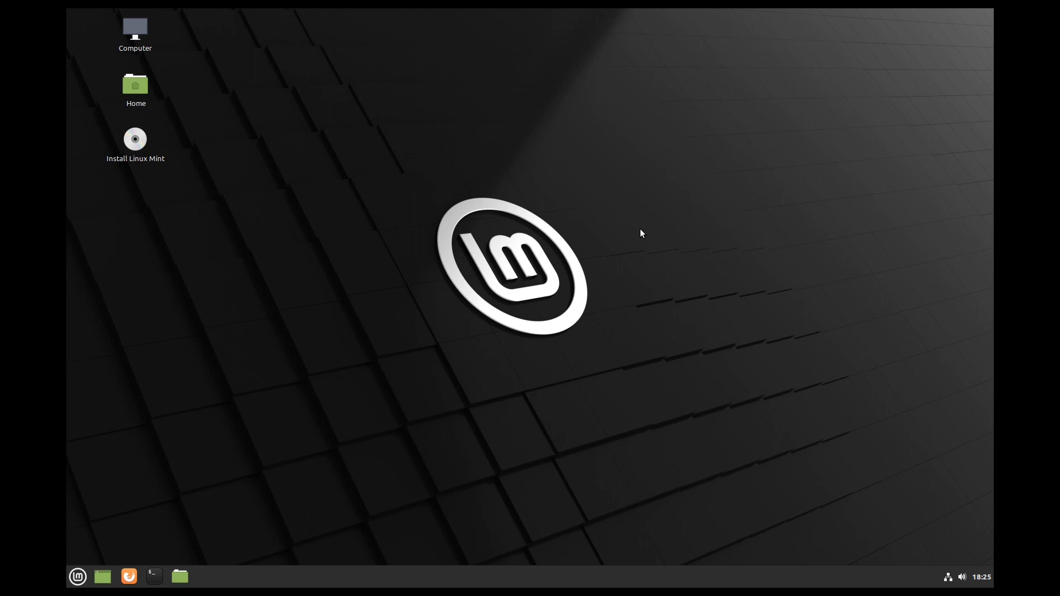
mouse_move(608, 210)
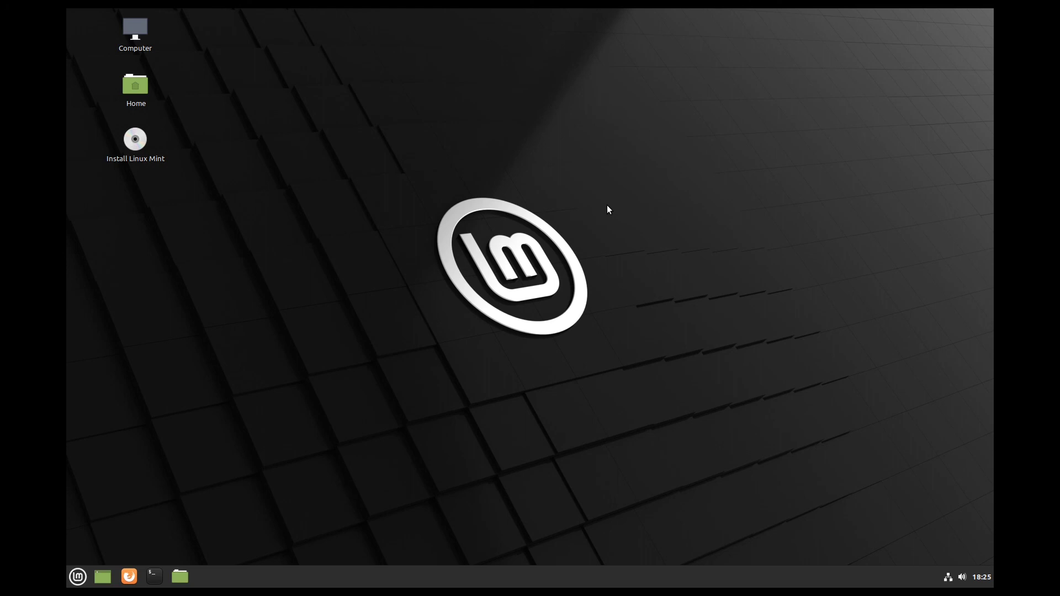
mouse_move(599, 214)
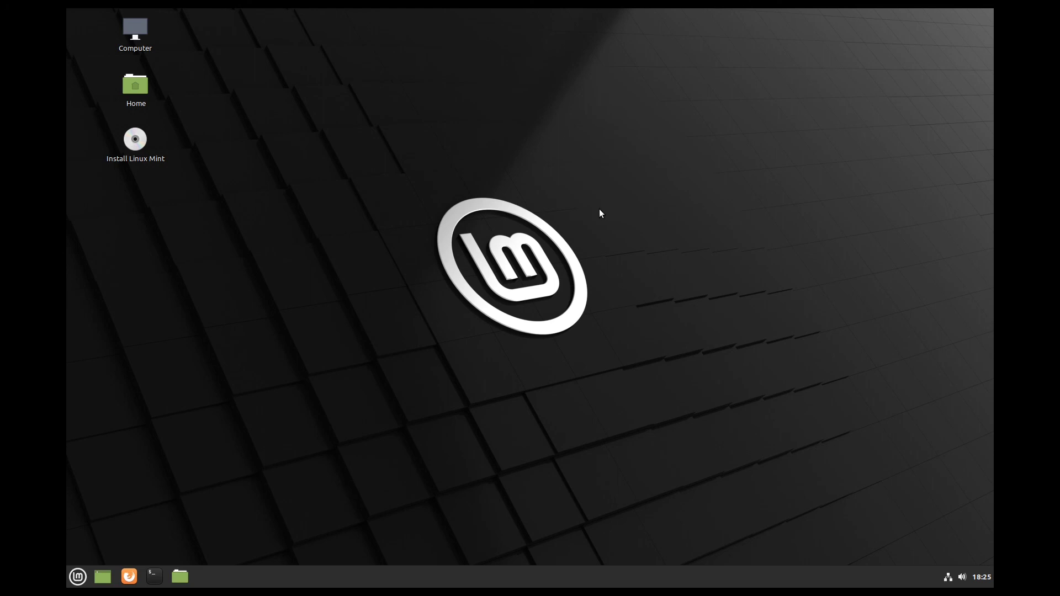
mouse_move(596, 216)
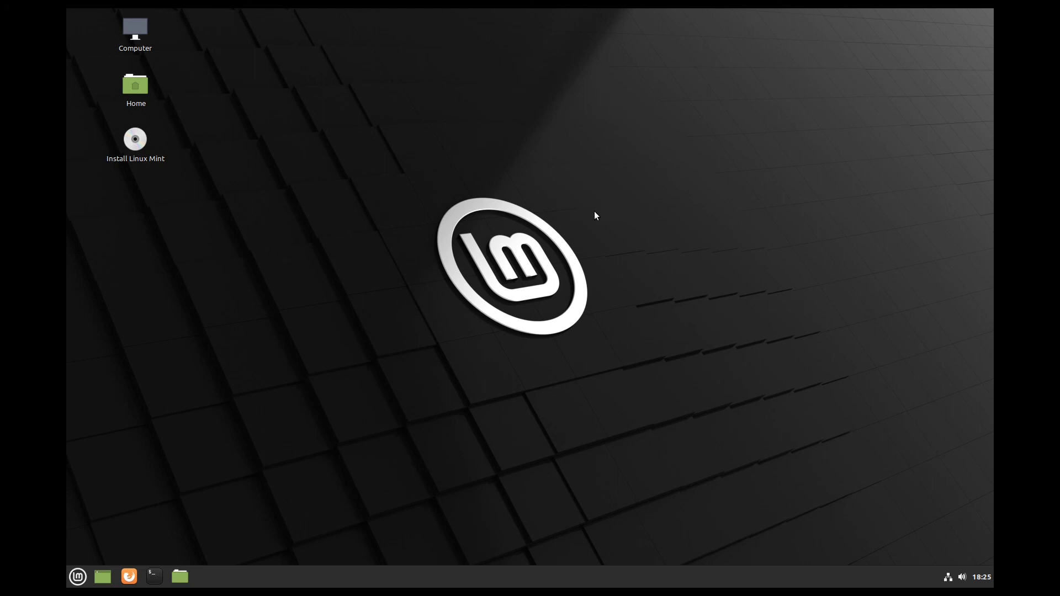
mouse_move(585, 215)
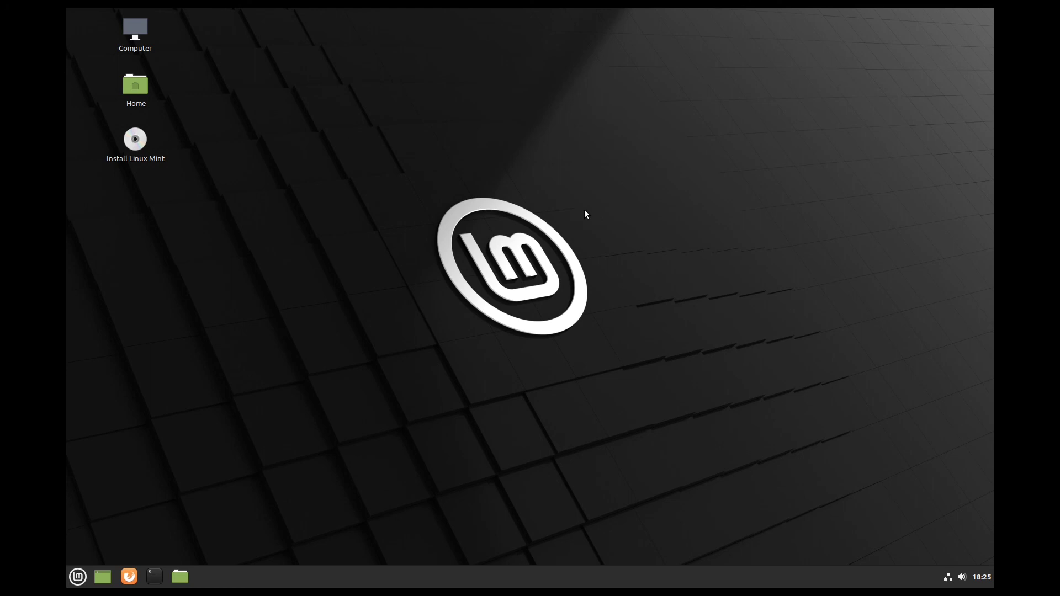
mouse_move(331, 201)
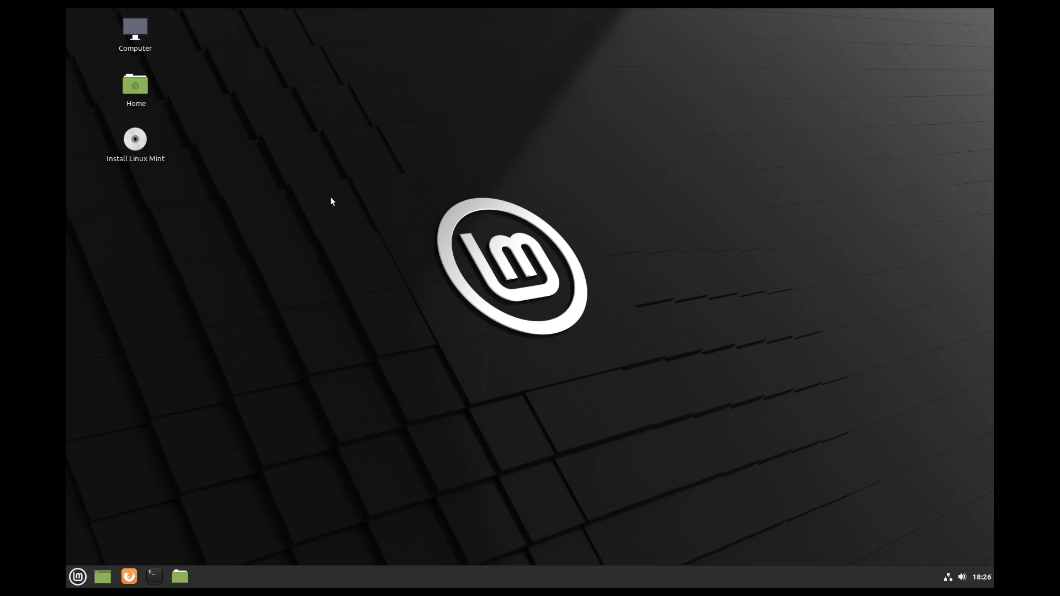
mouse_move(326, 198)
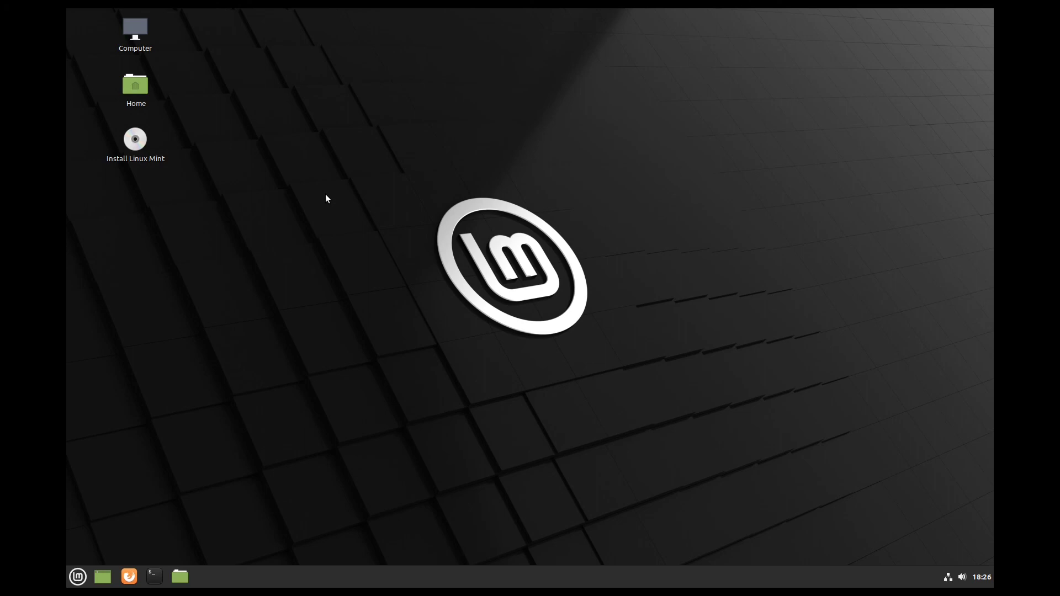
mouse_move(321, 206)
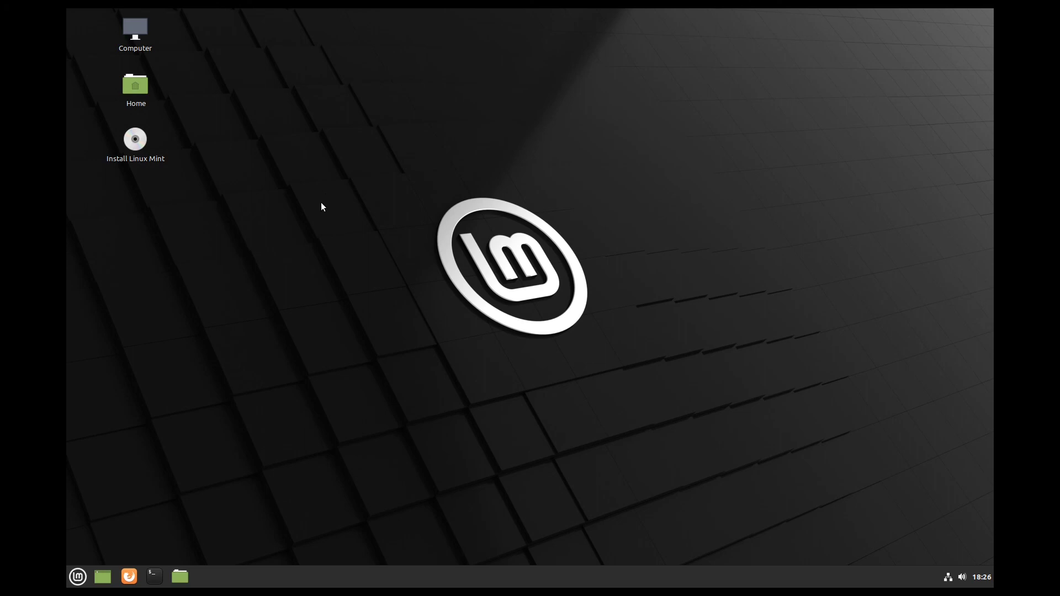